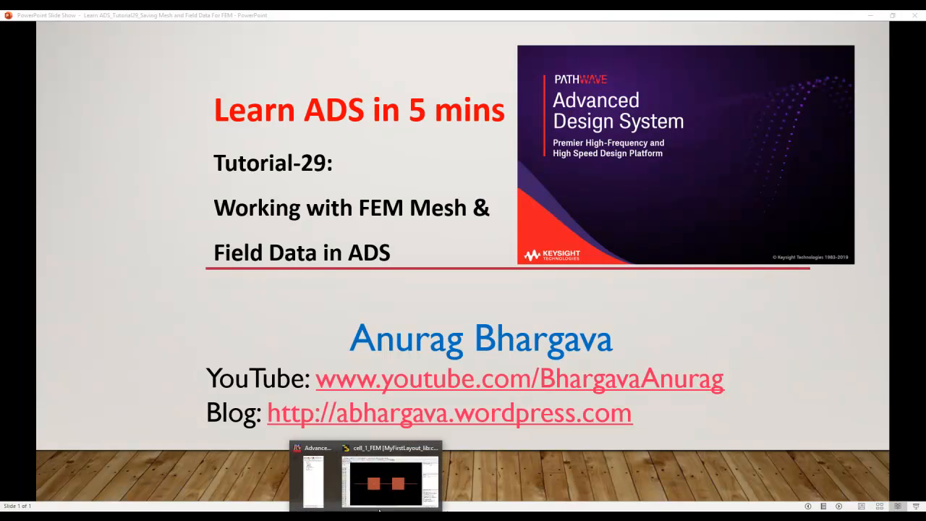
Switch from the PowerPoint slide show to the cell_1_FEM layout window in ADS
left_click(386, 480)
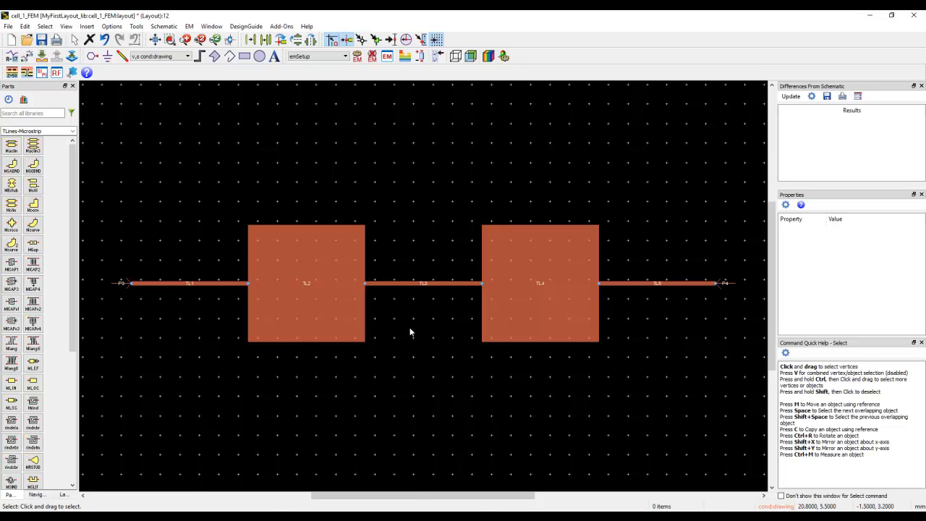
mouse_move(481, 92)
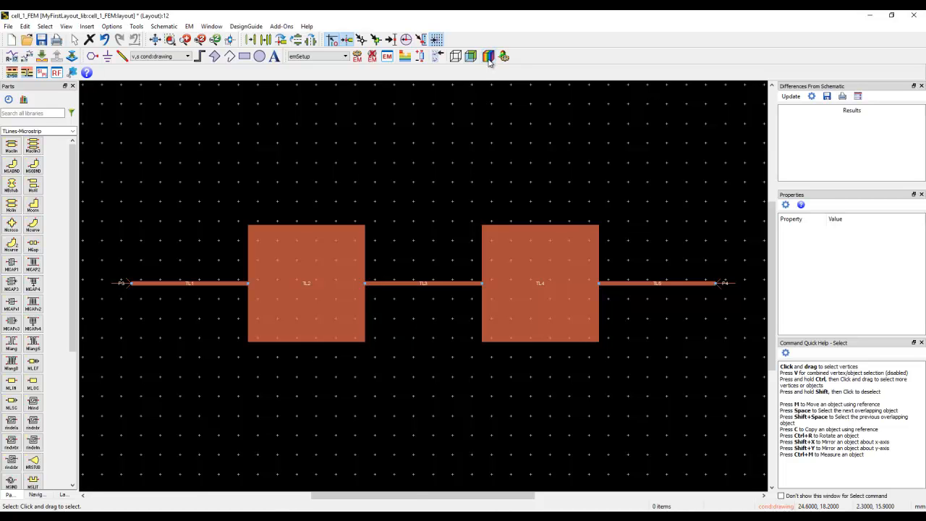
mouse_move(489, 56)
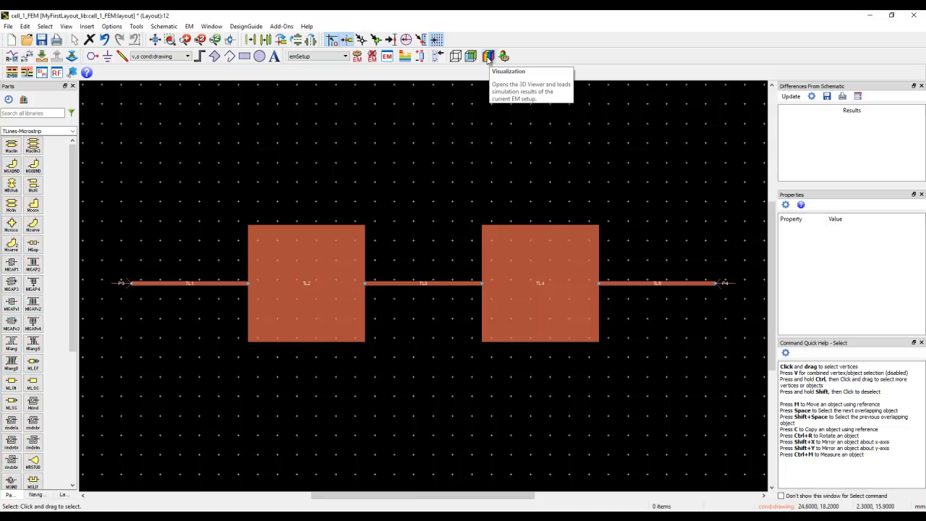
Launch FEM Visualization with the filter's 3D model between Port 1 and Port 2
left_click(488, 56)
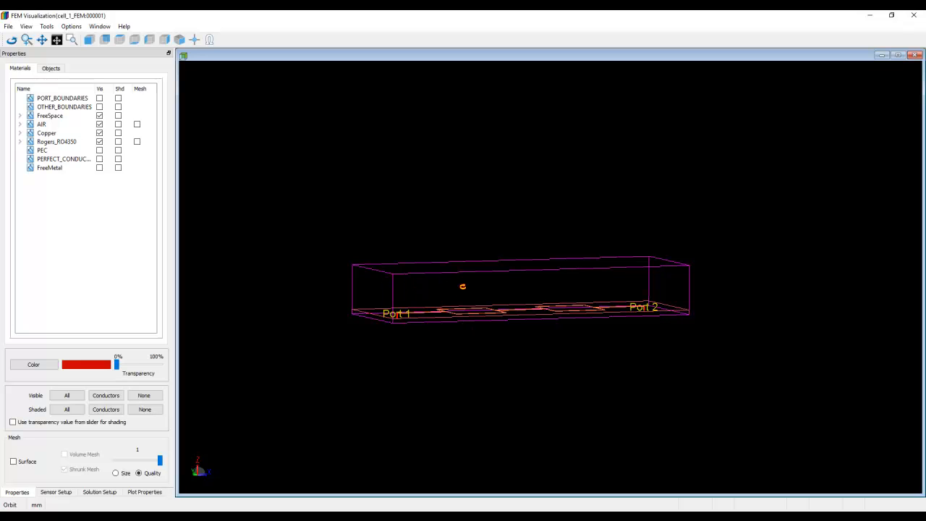
Orbit the filter model to a tilted top view and select the Rogers_RO4350 substrate
left_click_drag(463, 286, 532, 403)
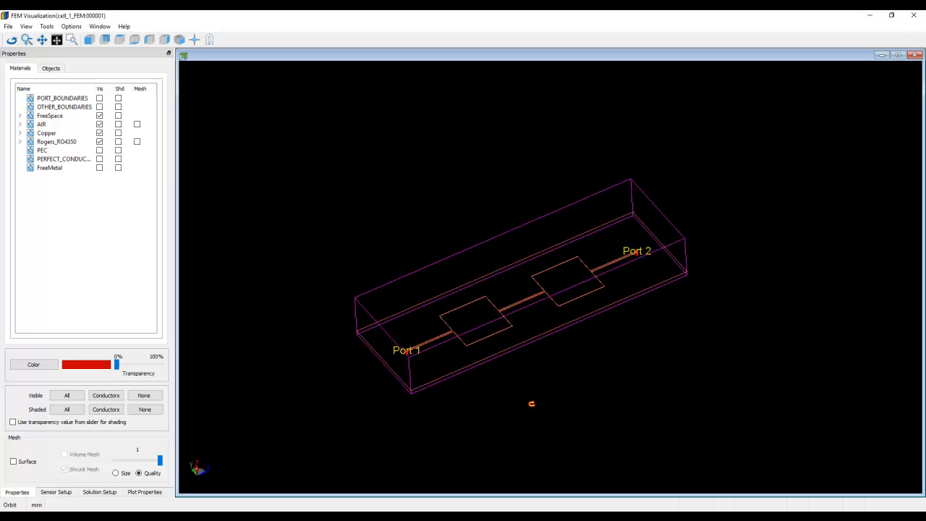
left_click_drag(531, 403, 640, 358)
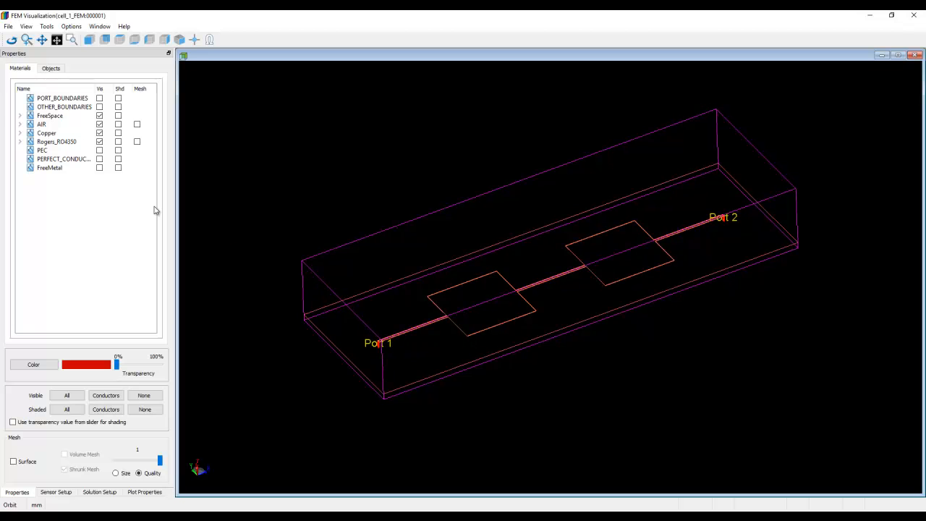
left_click(56, 141)
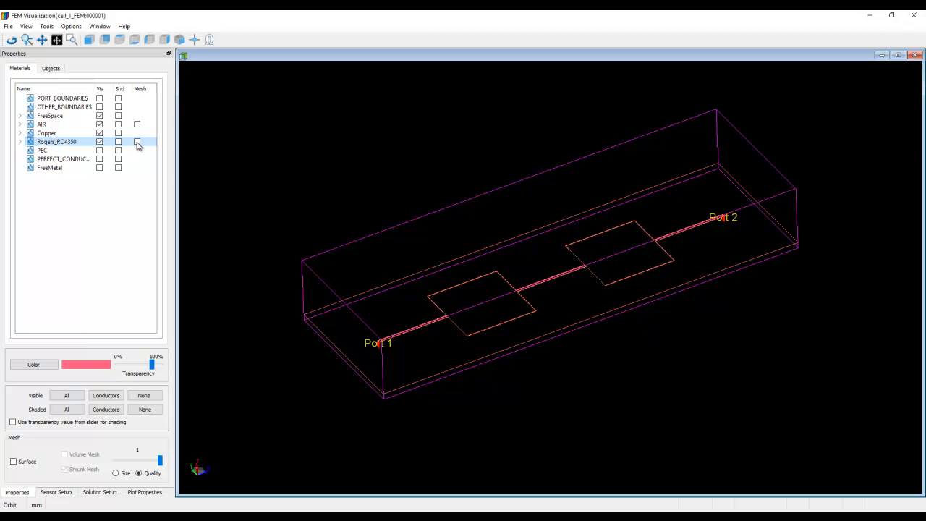
Show the Rogers_RO4350 substrate mesh and recolour it light pink (#ffaaff)
left_click(137, 142)
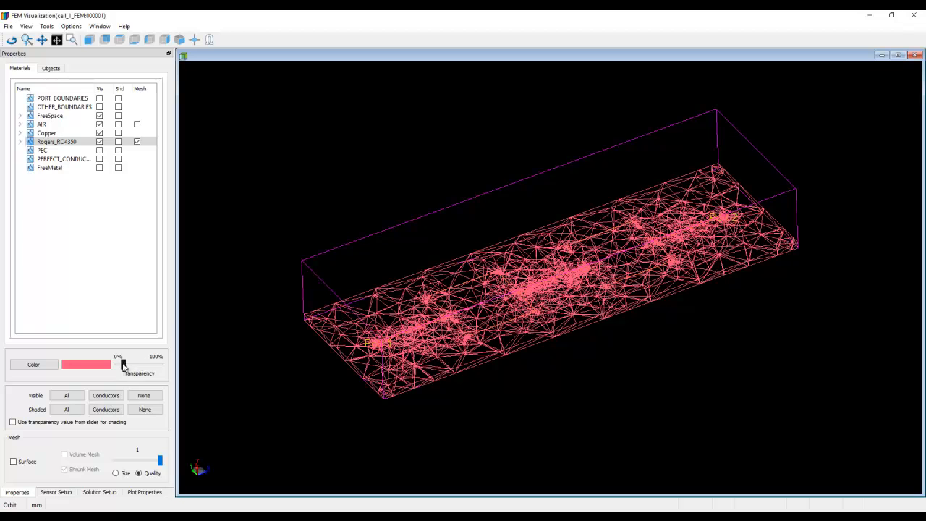
left_click(34, 364)
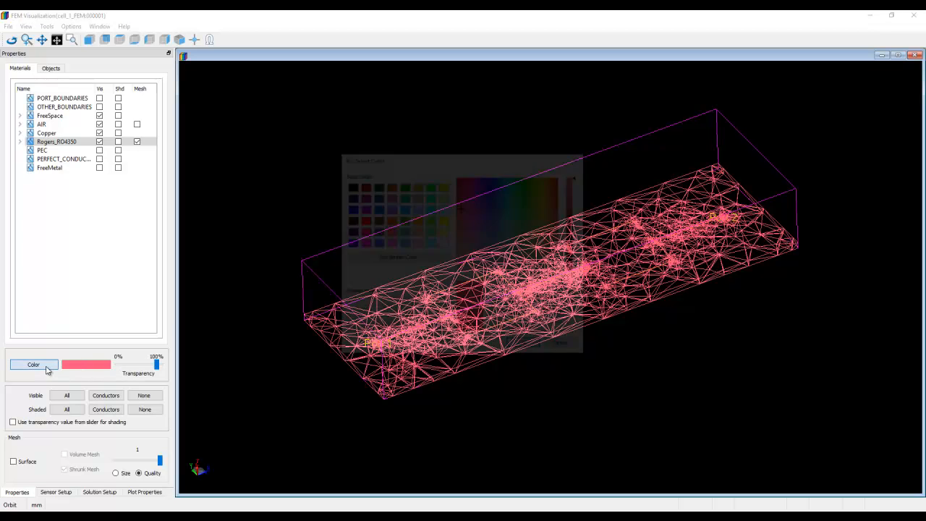
left_click(33, 364)
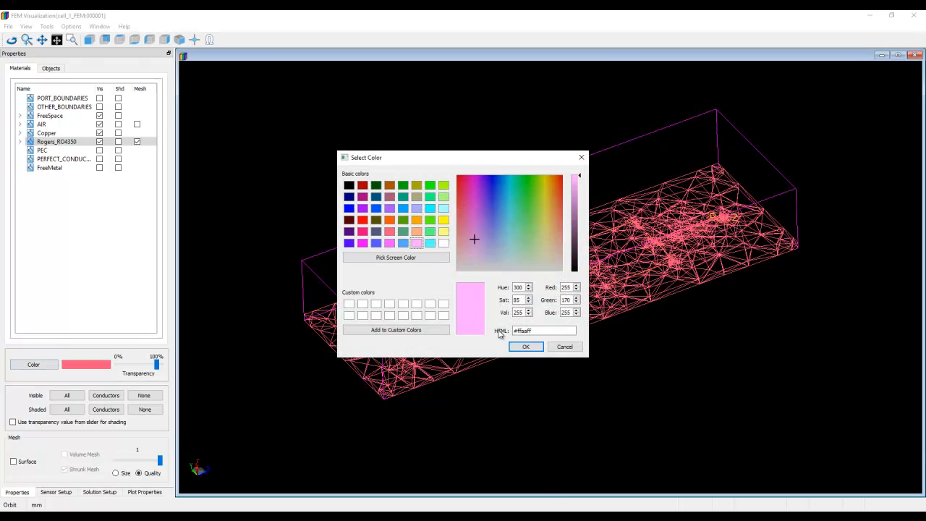
left_click(526, 347)
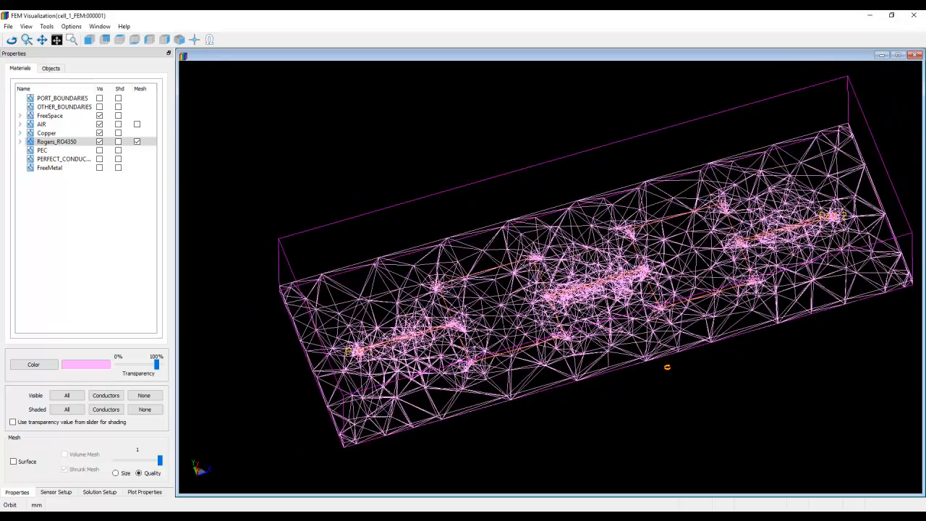
left_click_drag(668, 367, 253, 300)
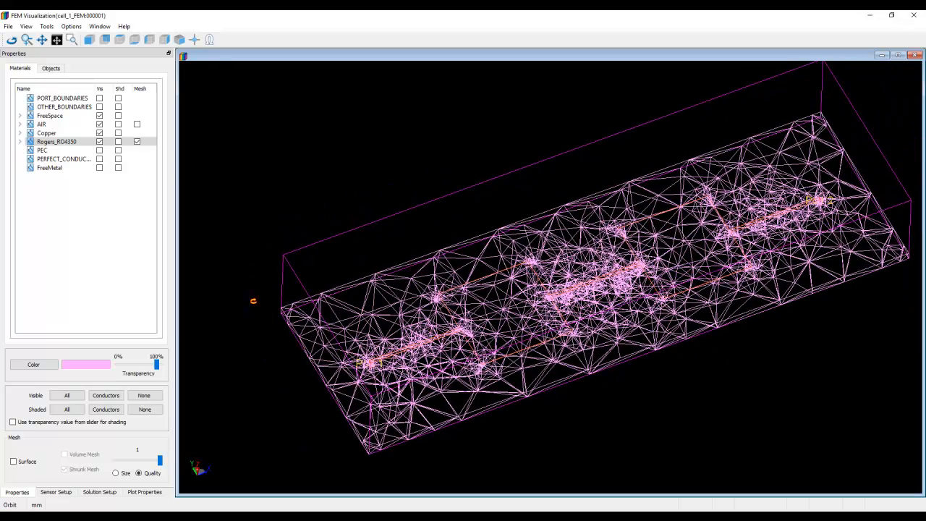
Hide the substrate mesh, inspect then hide the AIR region mesh, and go to Sensor Setup
left_click(137, 141)
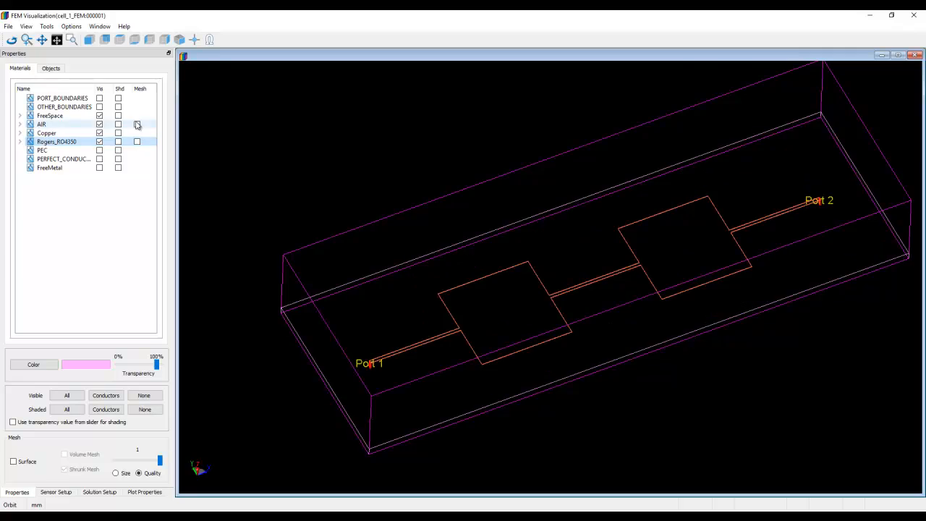
left_click(137, 124)
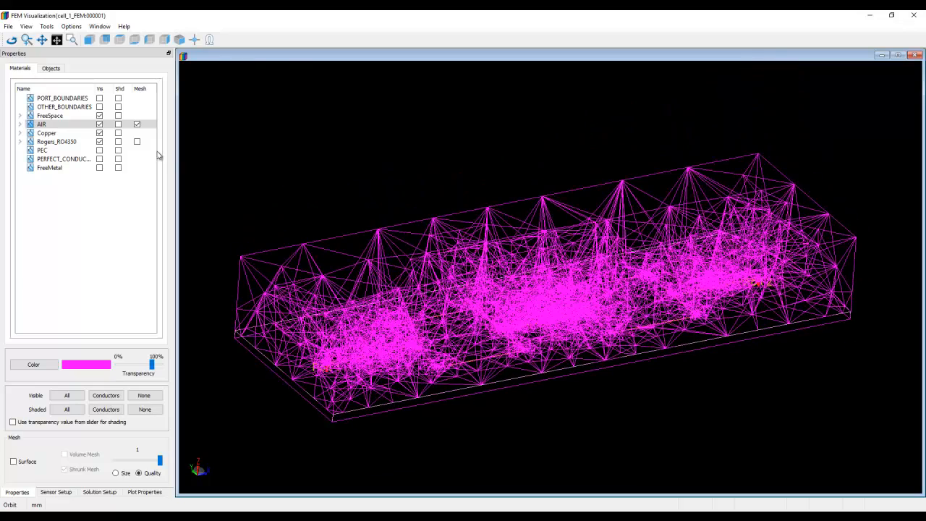
left_click(136, 124)
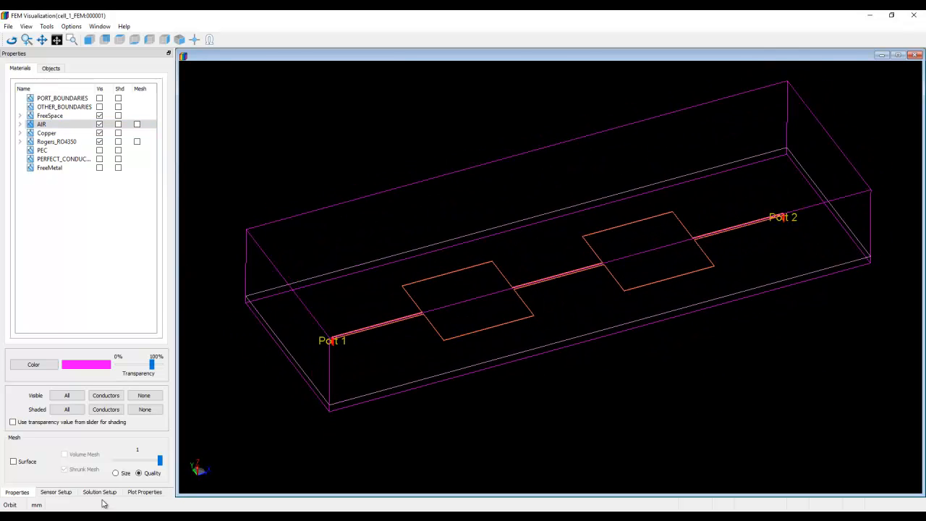
left_click(56, 492)
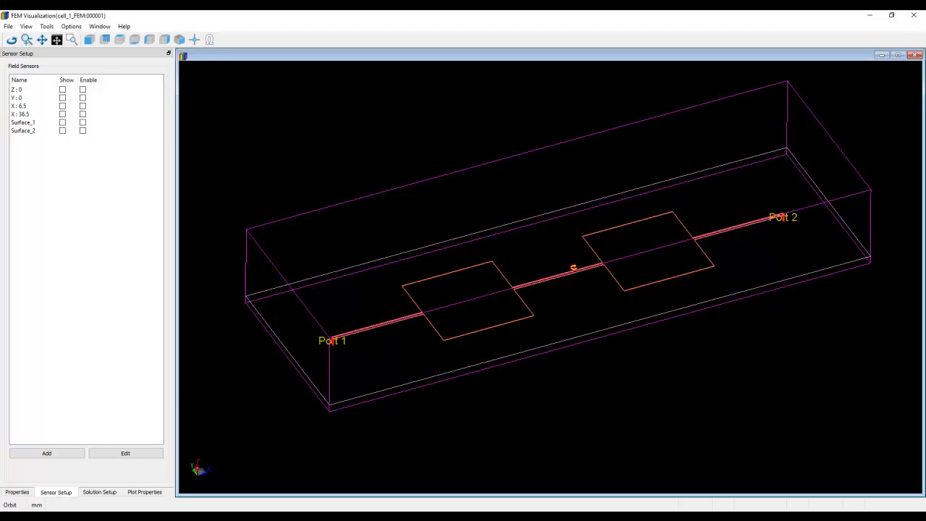
Browse the Z : 0, Surface_1 and Surface_2 sensors, then enable Z : 0 for a shaded E-field plot
left_click(18, 89)
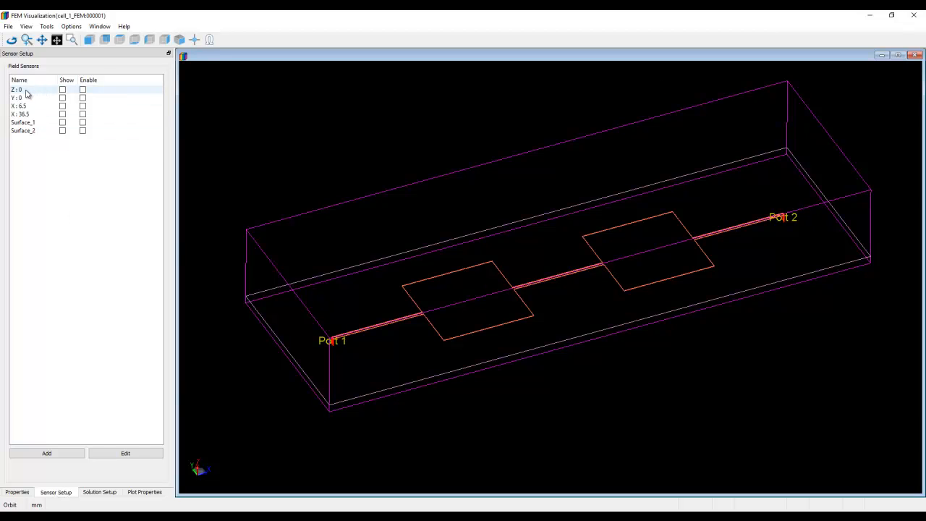
left_click(23, 131)
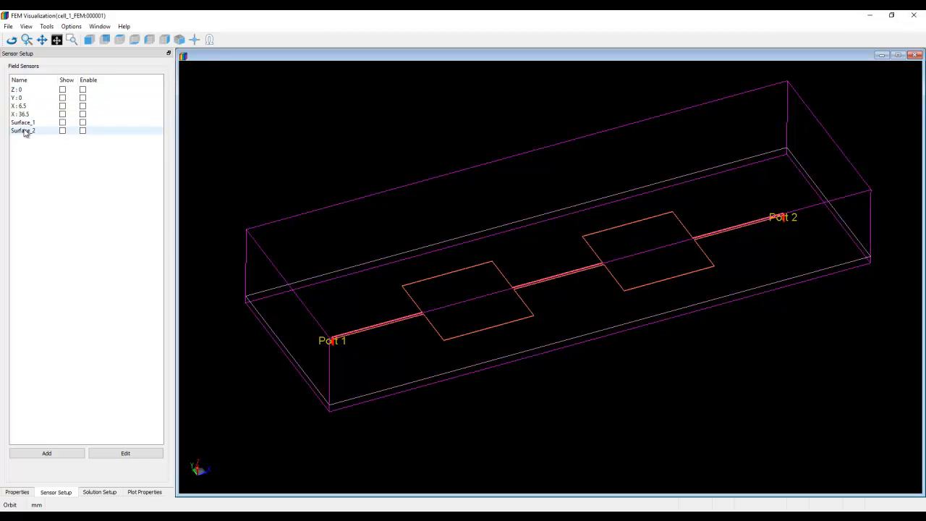
left_click(22, 123)
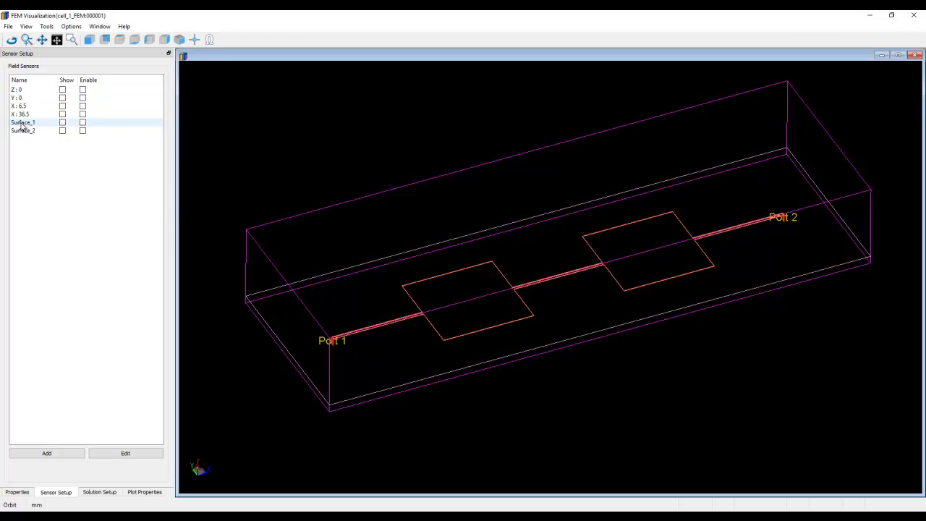
left_click(22, 130)
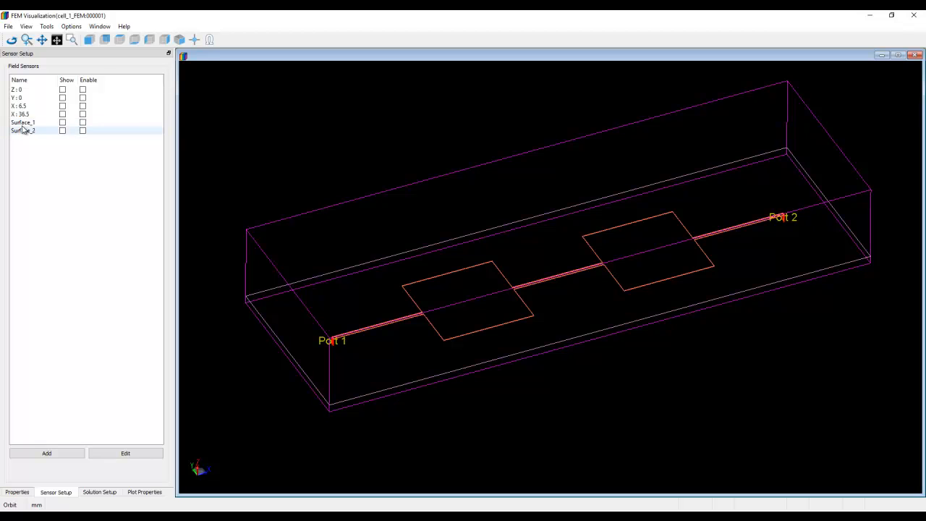
left_click(22, 122)
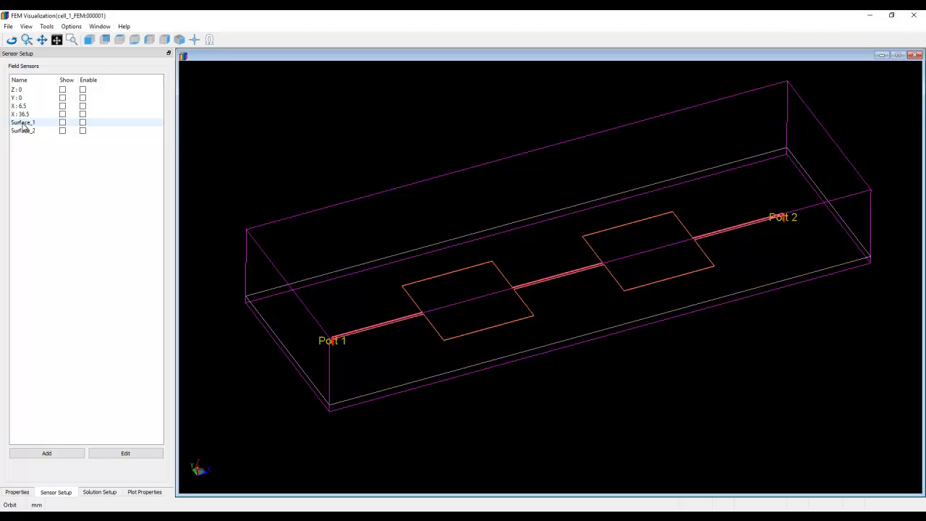
left_click(22, 89)
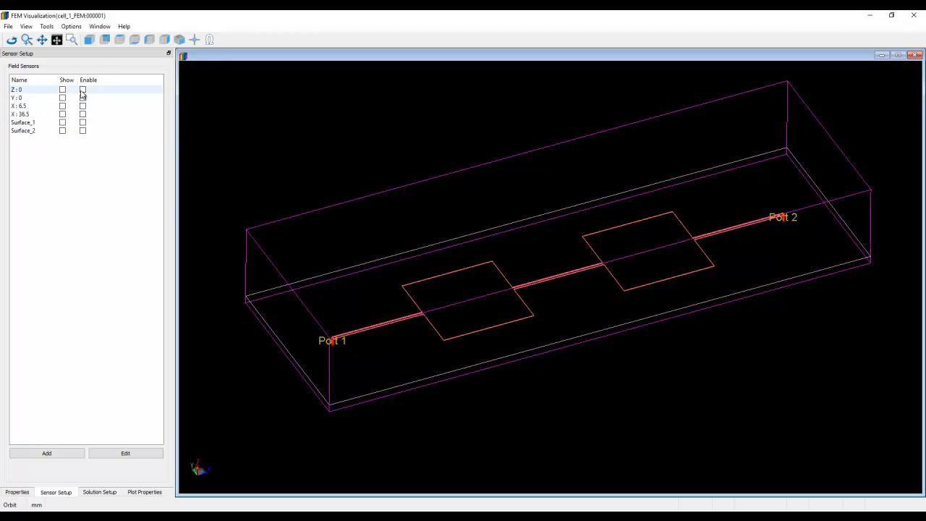
left_click(83, 89)
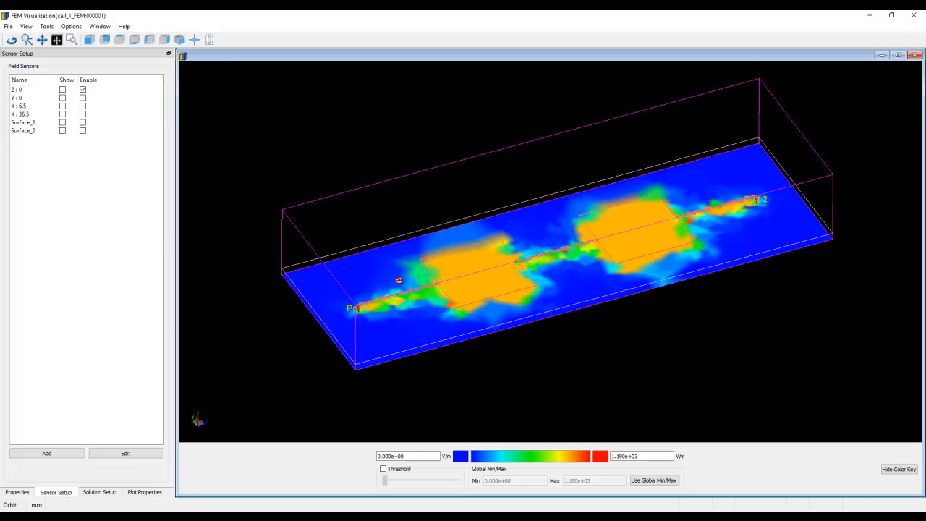
Set the solution frequency to 1.0e+09 Hz in Solution Setup
left_click(100, 492)
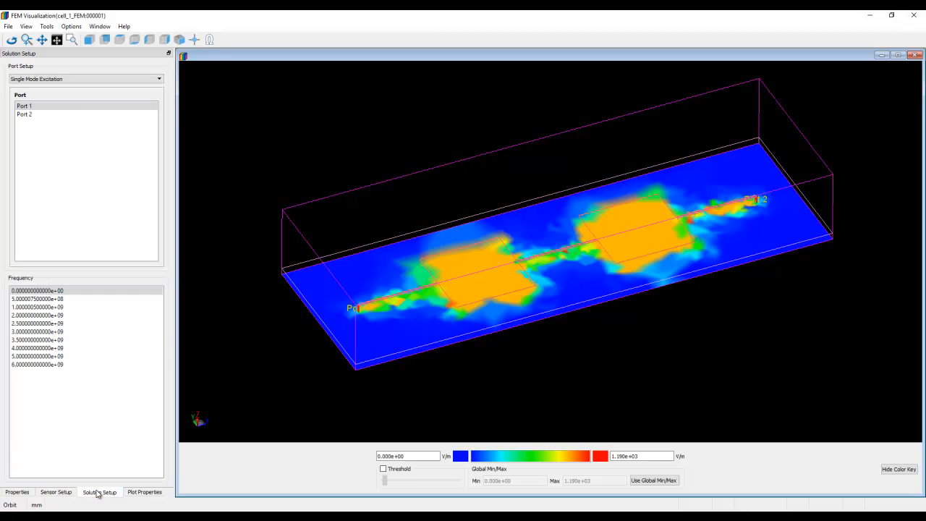
left_click(38, 298)
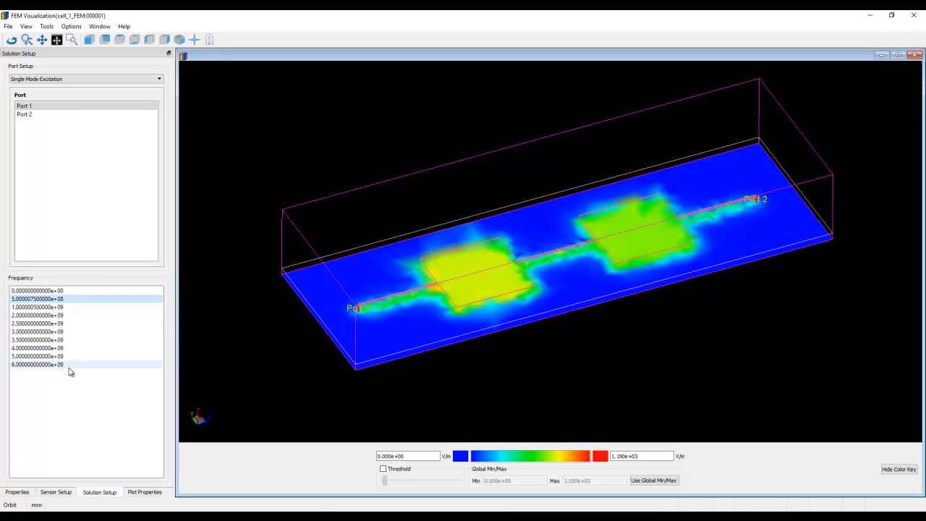
left_click(37, 307)
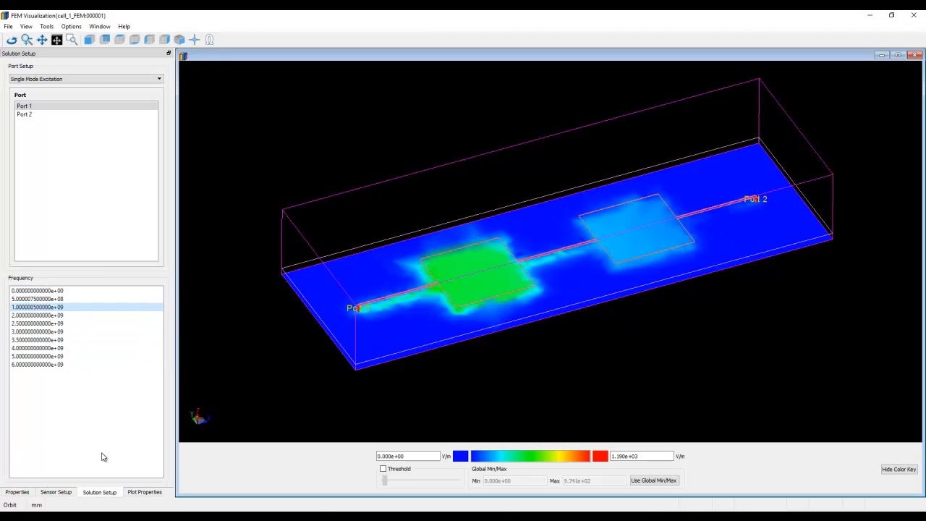
left_click(144, 492)
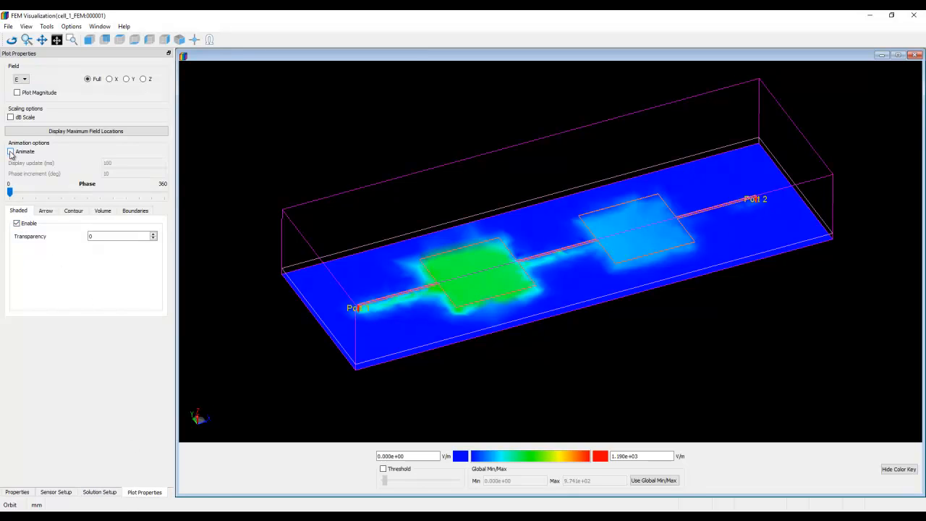
Toggle phase animation, disable the shaded field plot, and return to Sensor Setup
left_click(11, 152)
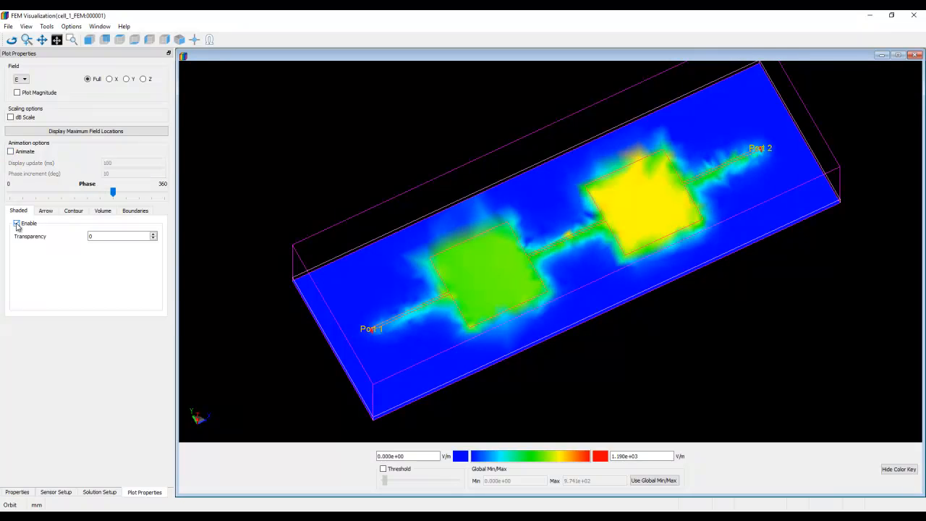
left_click(17, 223)
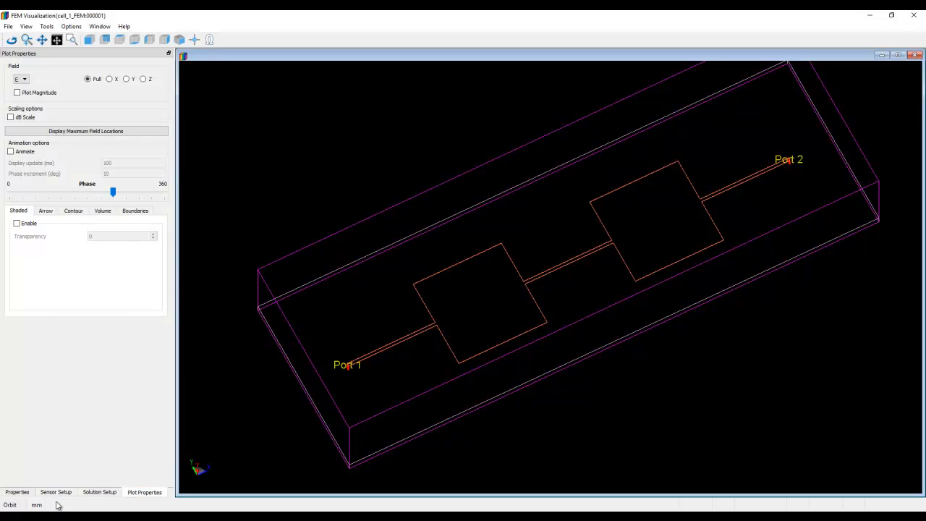
left_click(56, 492)
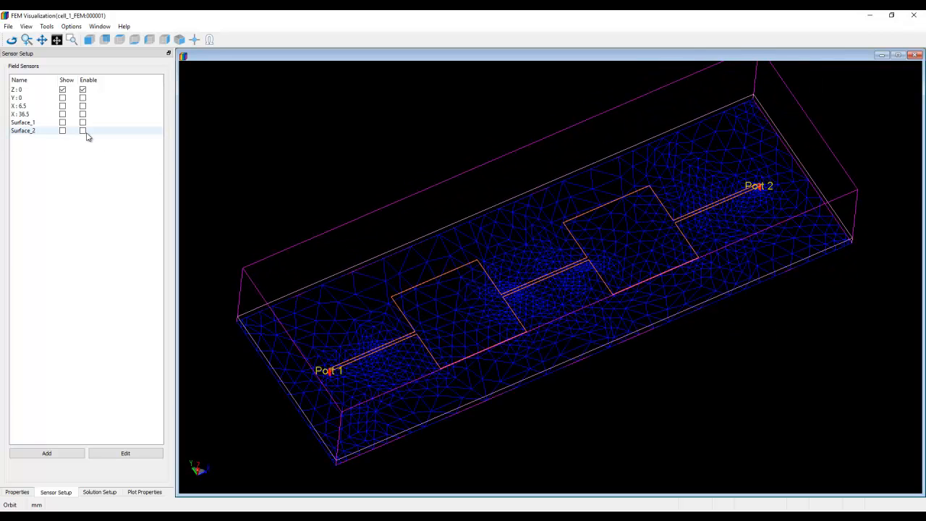
Enable and show the Surface_2 sensor and bring up its Modify Surface settings
left_click(82, 131)
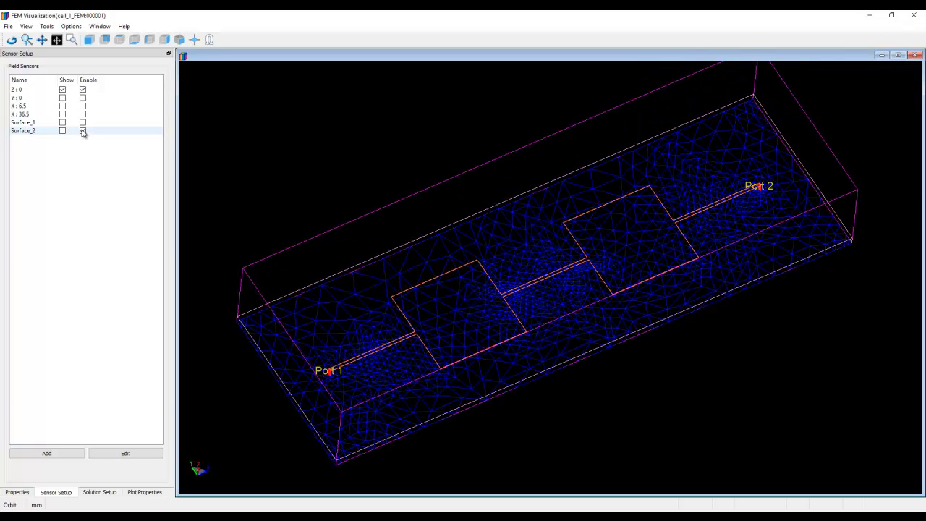
left_click(63, 130)
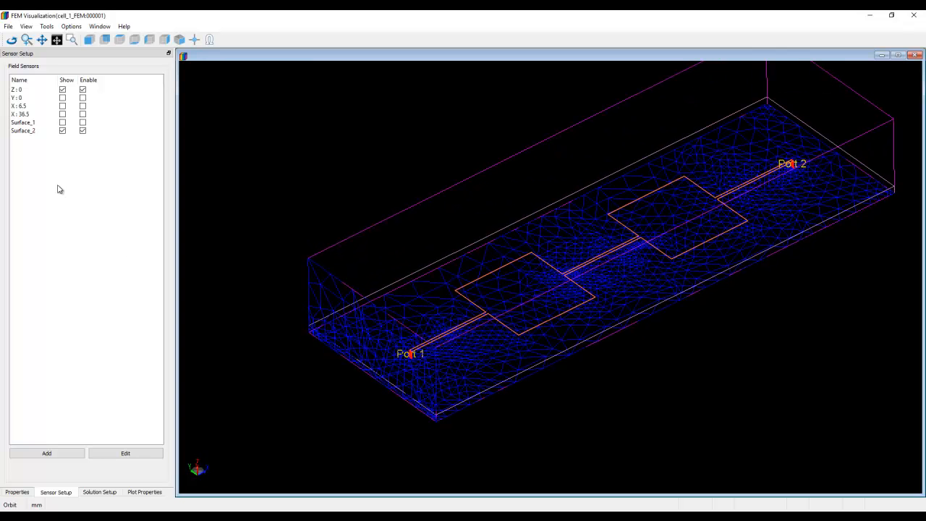
left_click(29, 130)
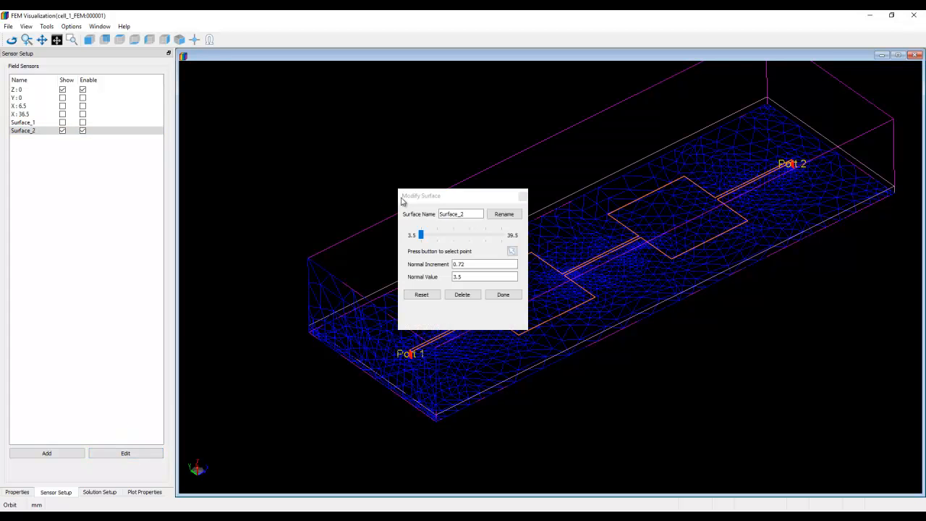
Slide the Surface_2 plane along its normal to 15.02 across the first square pad and finish editing
left_click_drag(421, 195, 270, 70)
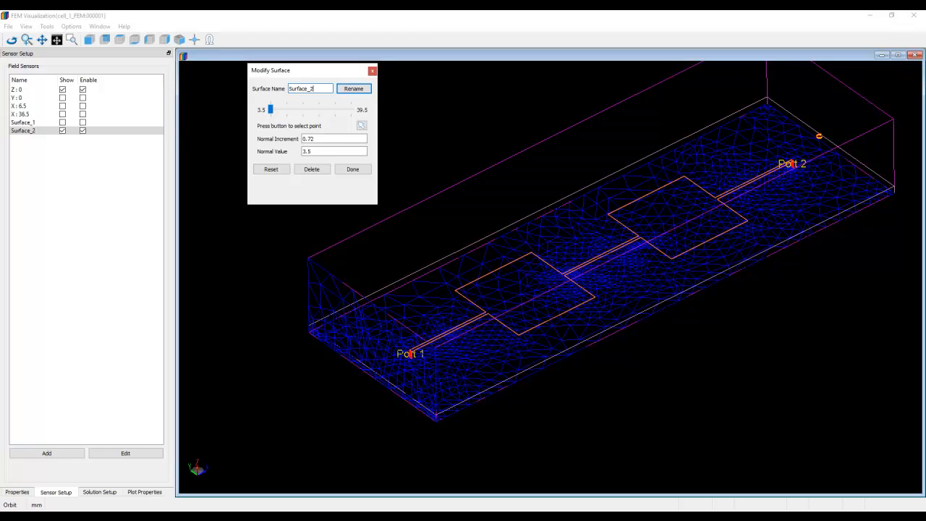
left_click_drag(270, 110, 277, 110)
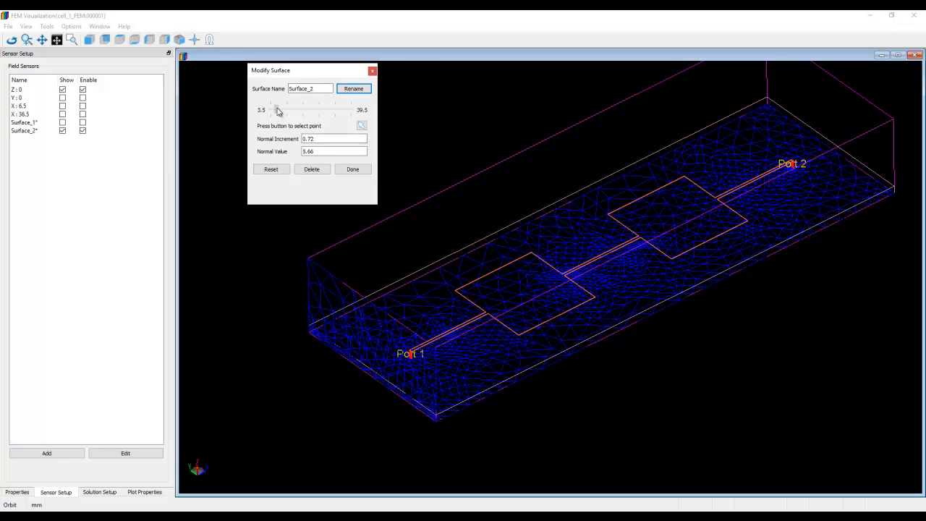
left_click_drag(277, 110, 288, 110)
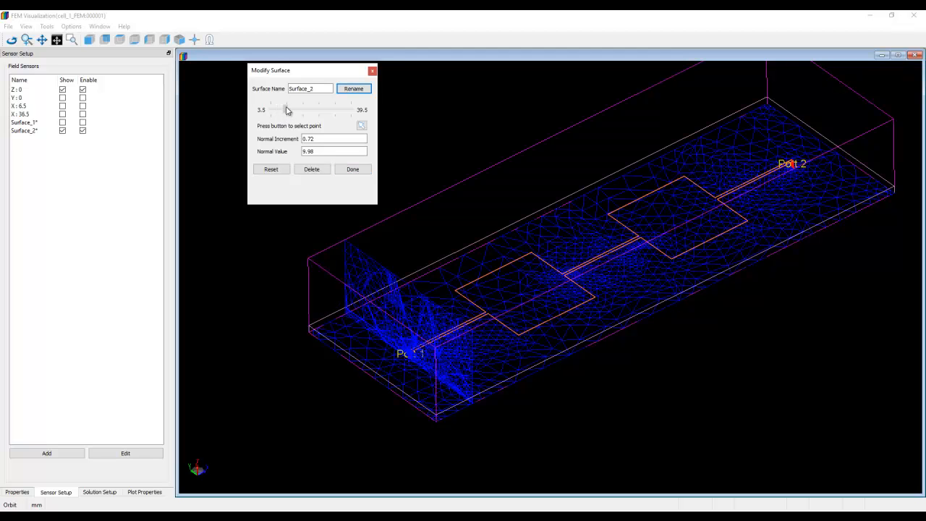
left_click_drag(275, 110, 290, 110)
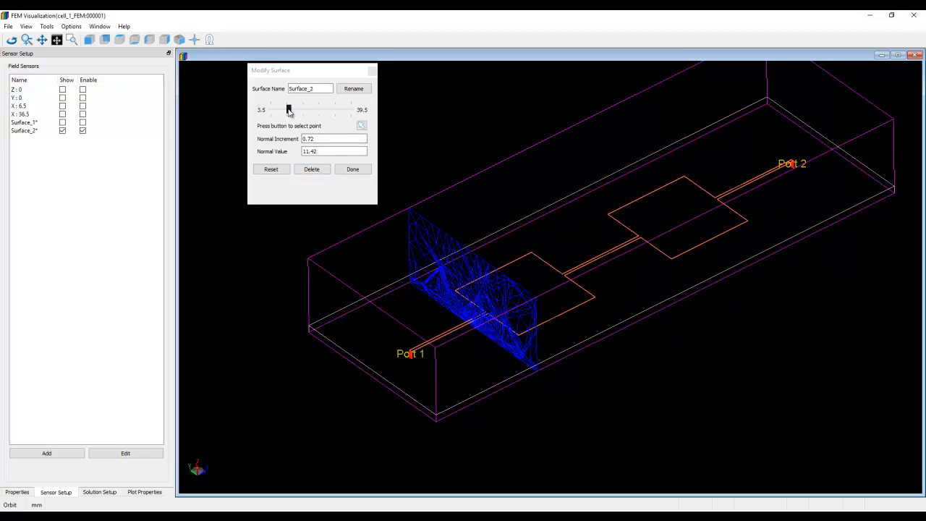
left_click_drag(289, 110, 299, 110)
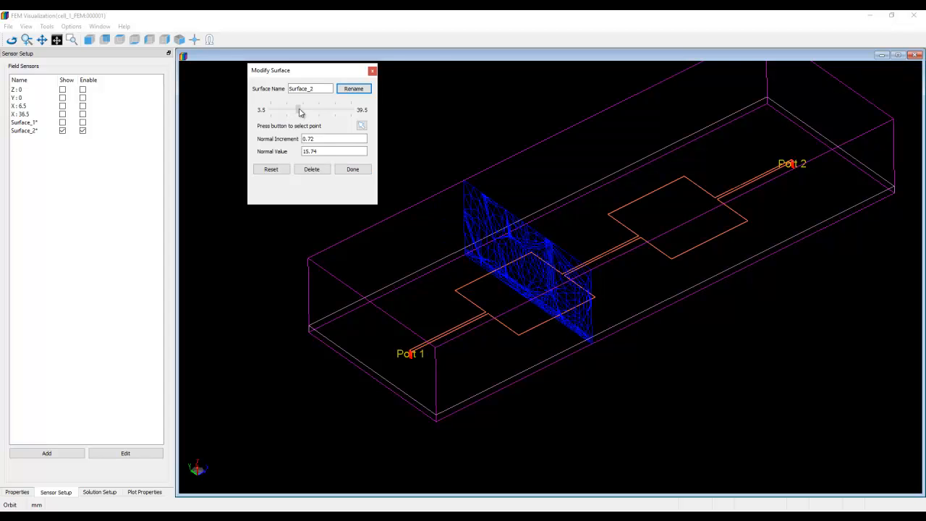
left_click_drag(299, 110, 294, 109)
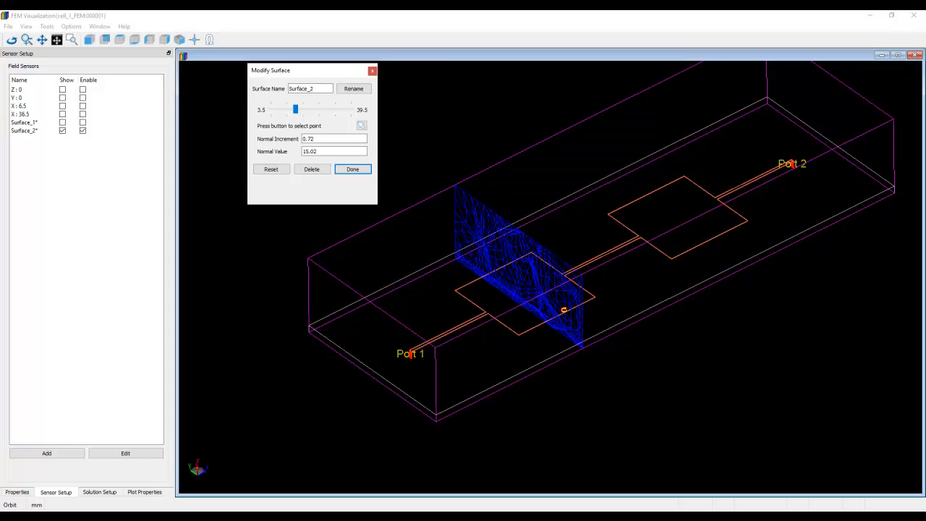
left_click(352, 168)
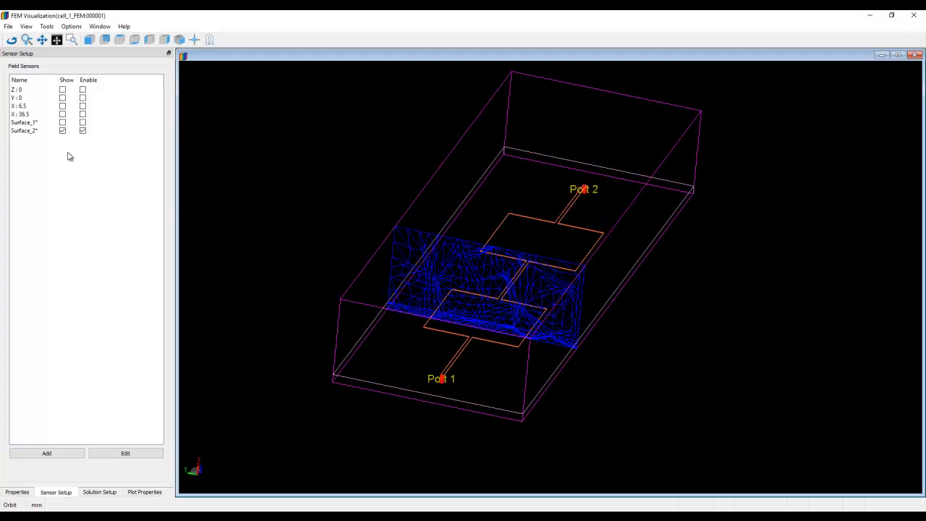
Hide the Surface_2 sensor mesh and re-enable the shaded field plot in Plot Properties
left_click(63, 131)
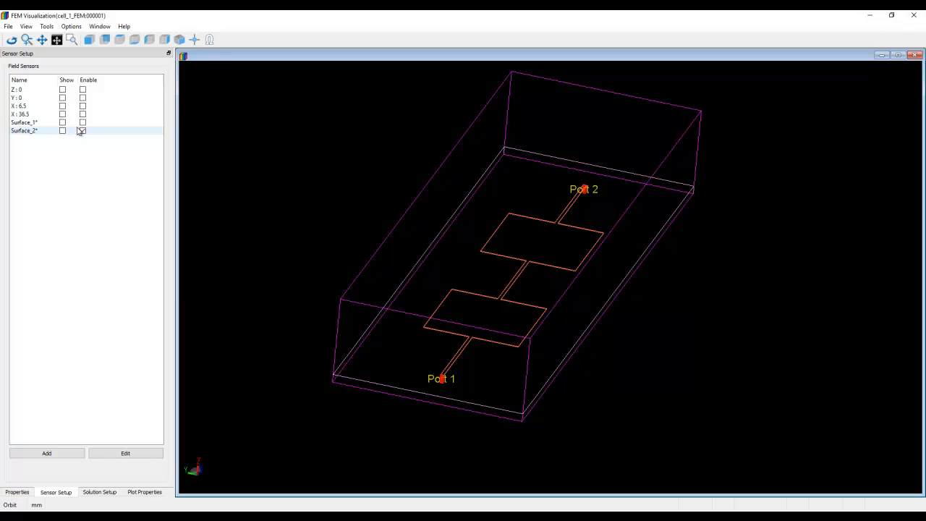
left_click(99, 492)
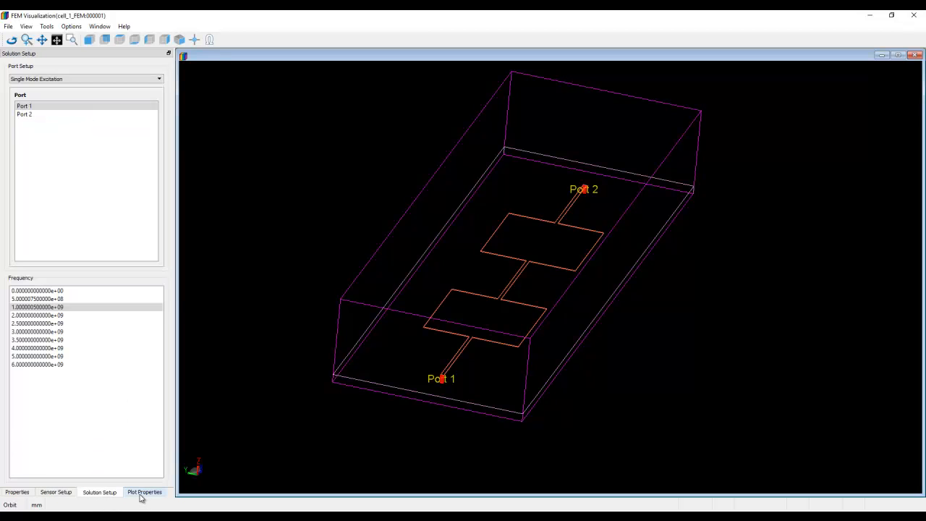
left_click(145, 492)
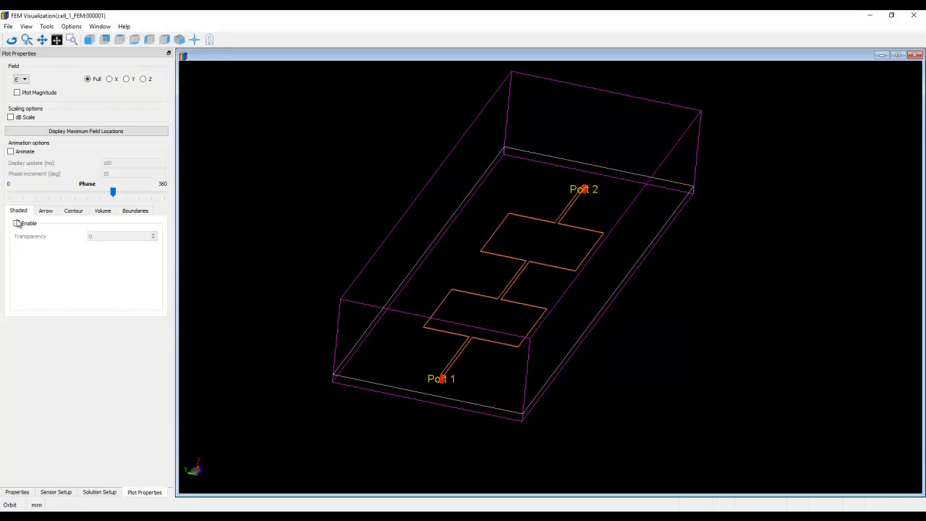
left_click(16, 223)
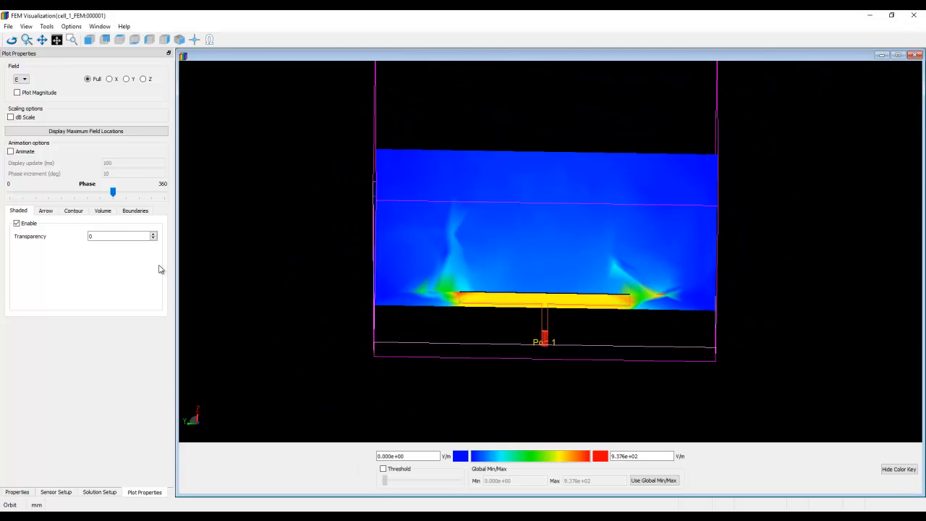
Turn on the contour E-field plot and switch the shaded plot off
left_click(73, 210)
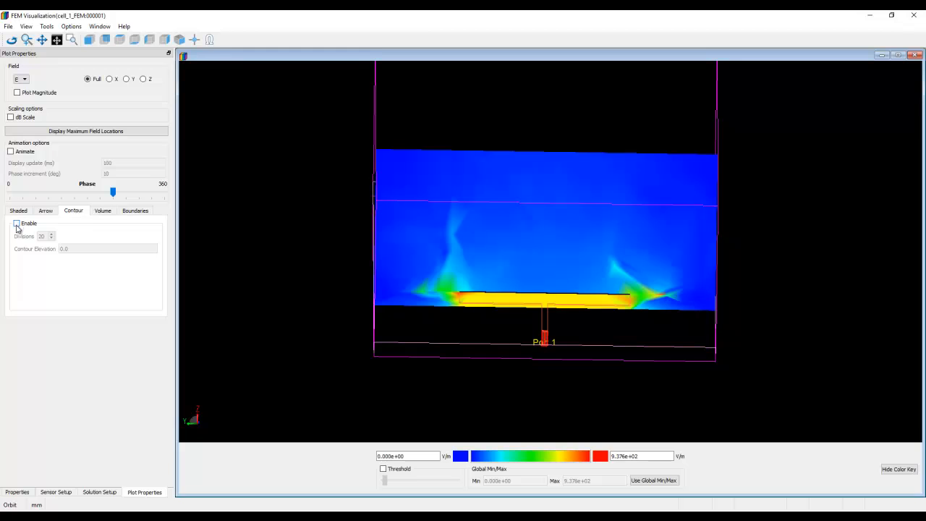
left_click(18, 211)
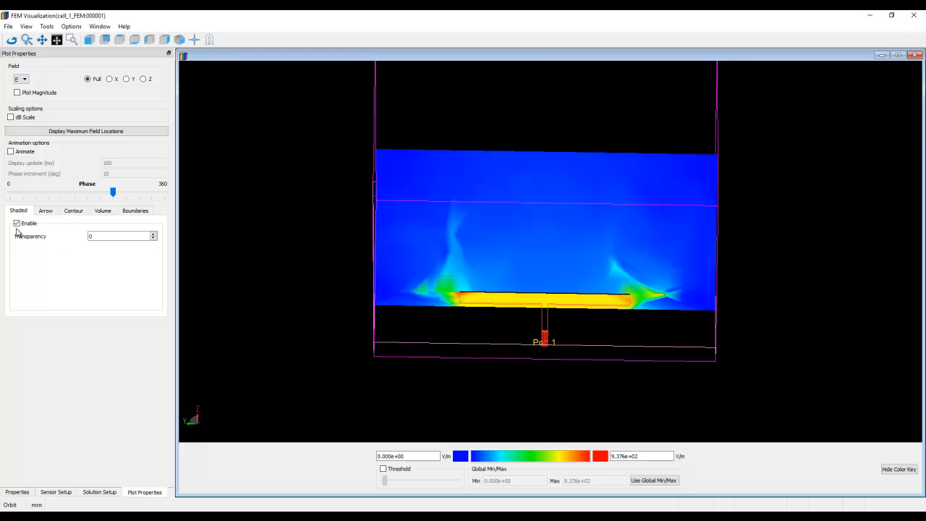
left_click(17, 223)
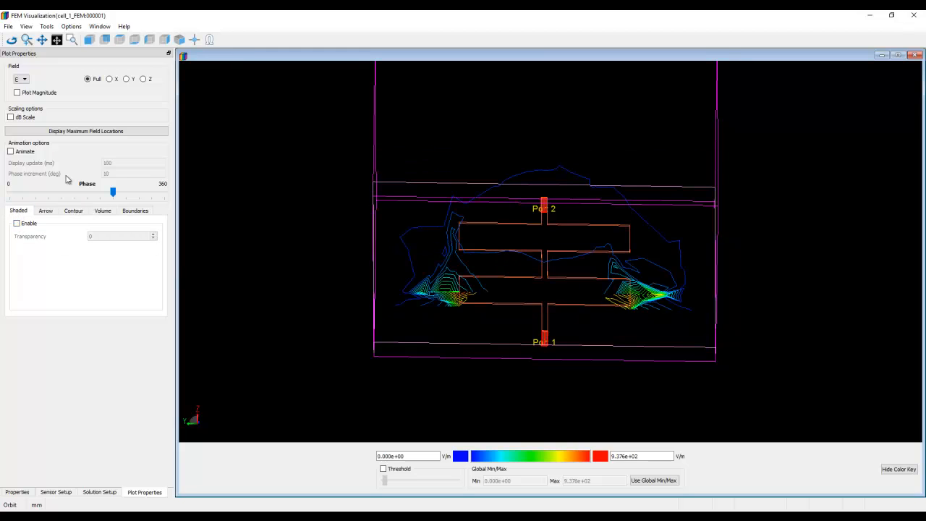
View the vertical sensor from the front and enable the E-field contour plot with 40 divisions
left_click(11, 151)
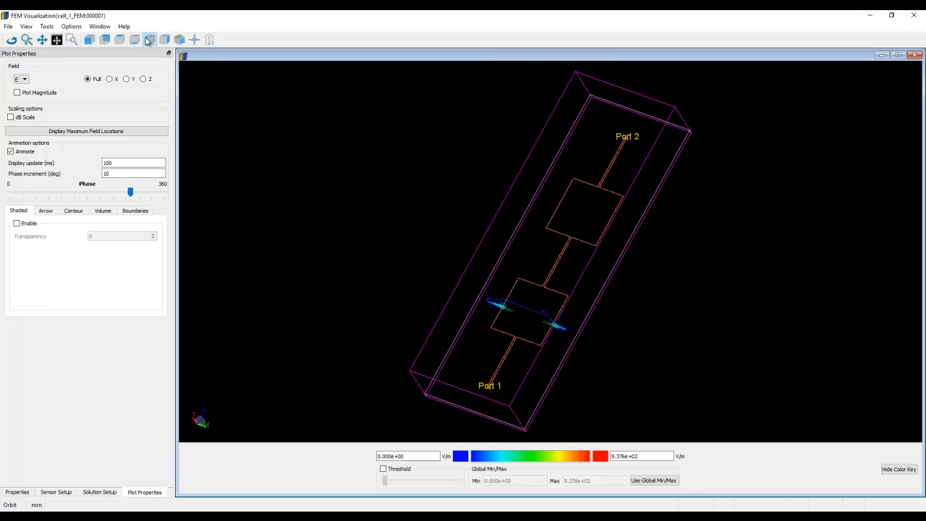
left_click(163, 40)
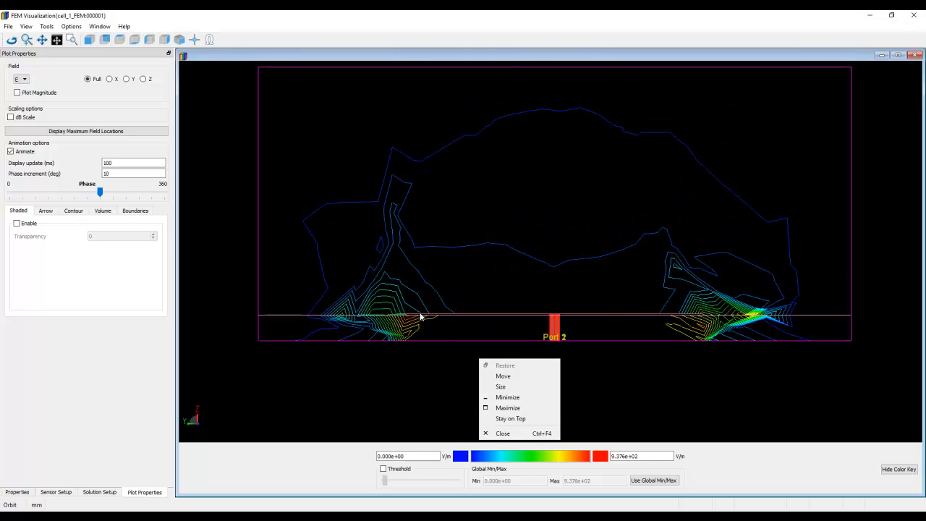
left_click(73, 210)
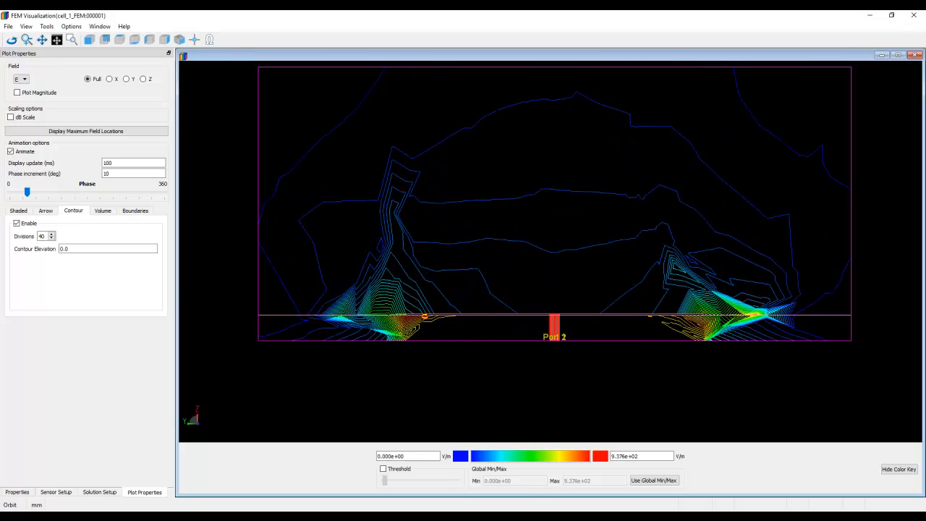
left_click_drag(27, 191, 104, 191)
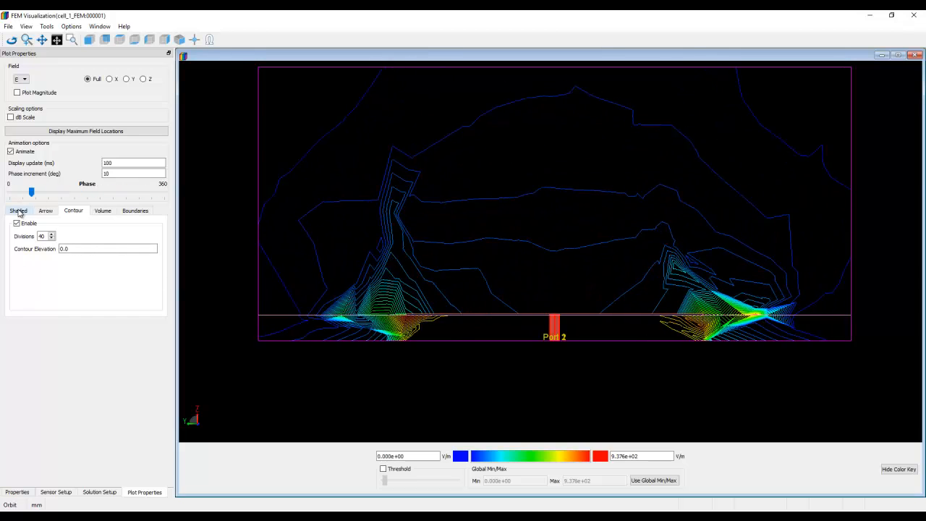
Enable the E-field arrow plot on the sensor and leave the shaded coloring switched off
left_click(18, 210)
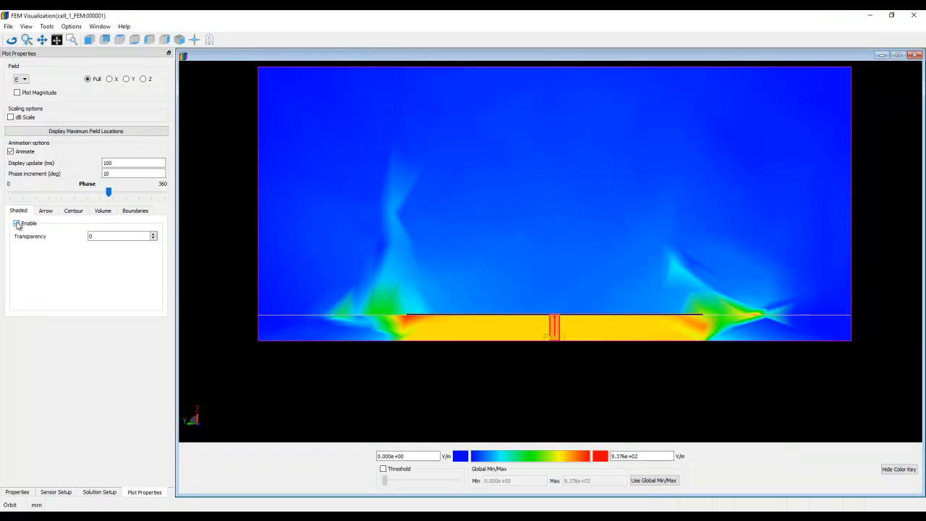
left_click(45, 211)
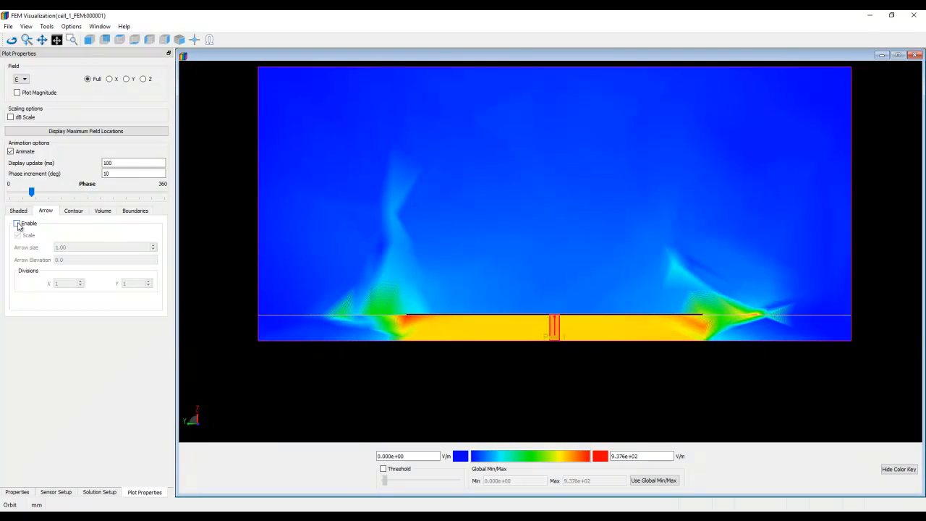
left_click(18, 223)
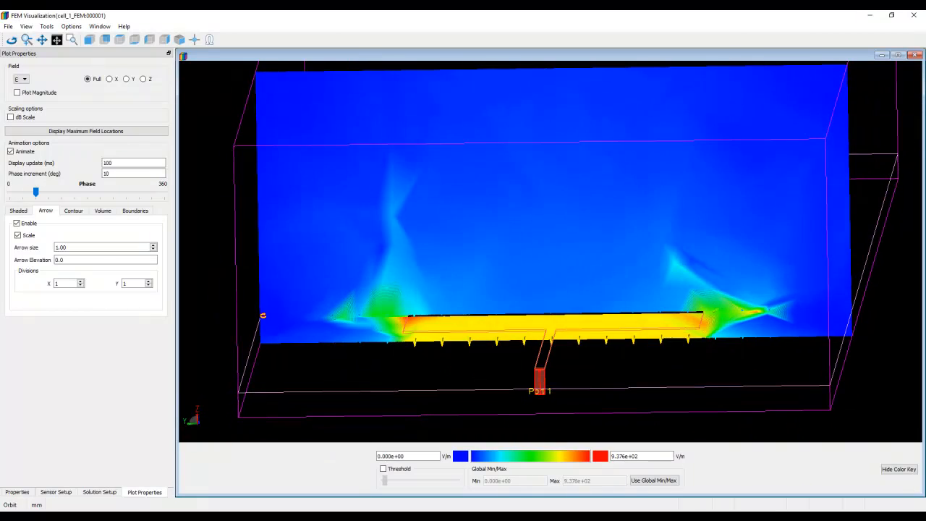
left_click(18, 210)
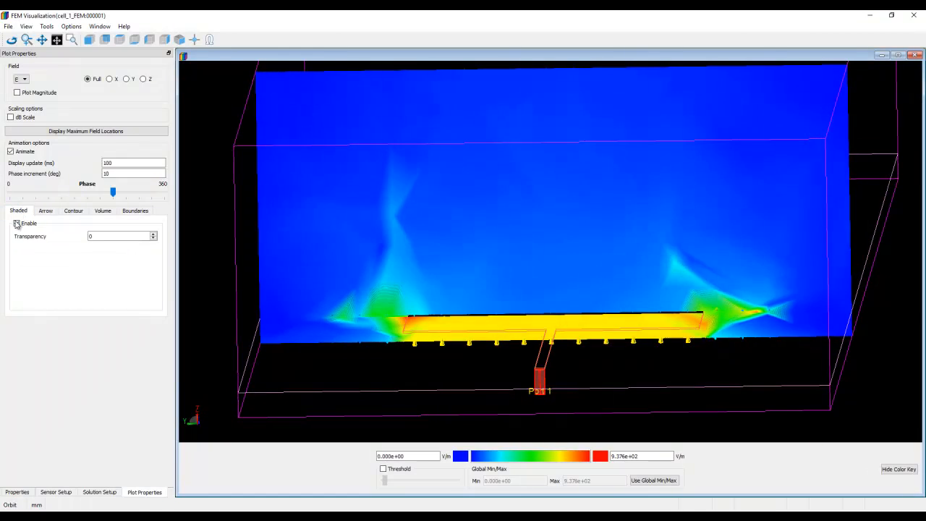
left_click(17, 223)
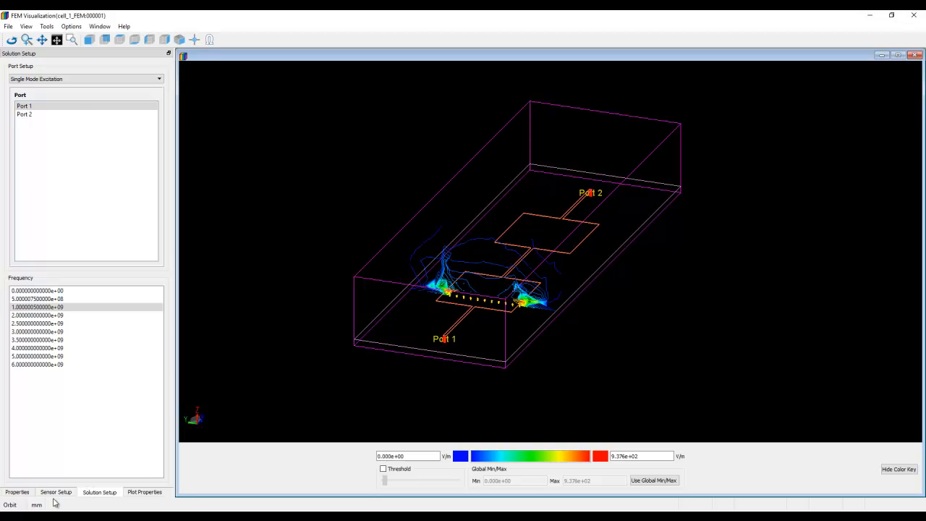
Add a new surface sensor from Sensor Setup using an object plane on the substrate, proposed as Surface_3
left_click(56, 492)
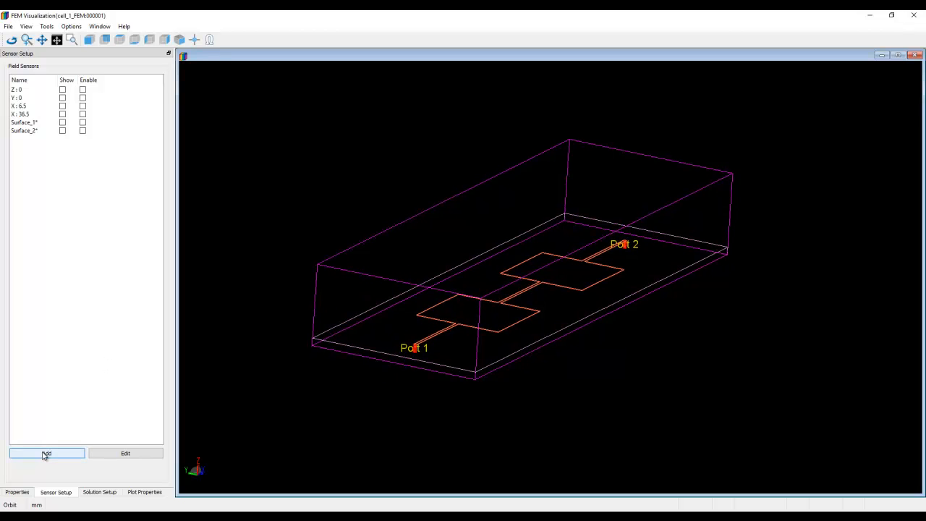
left_click(47, 453)
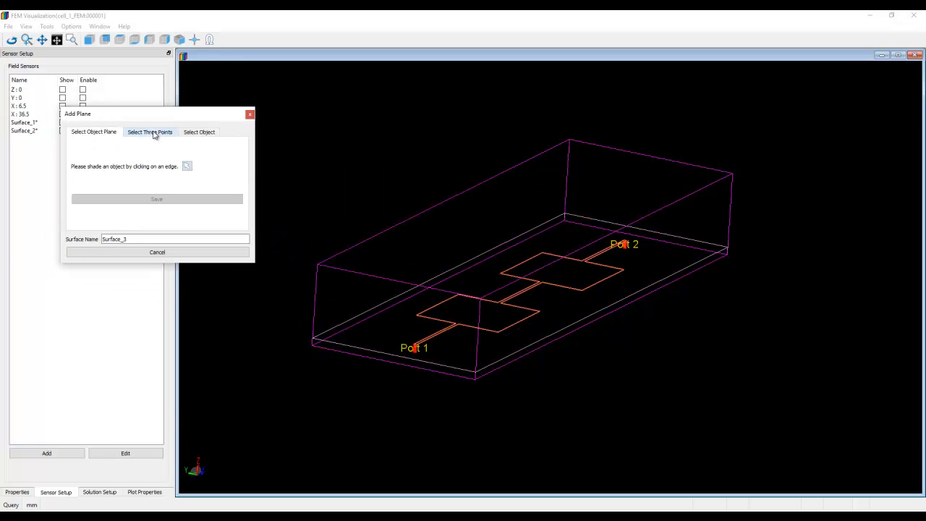
left_click(93, 132)
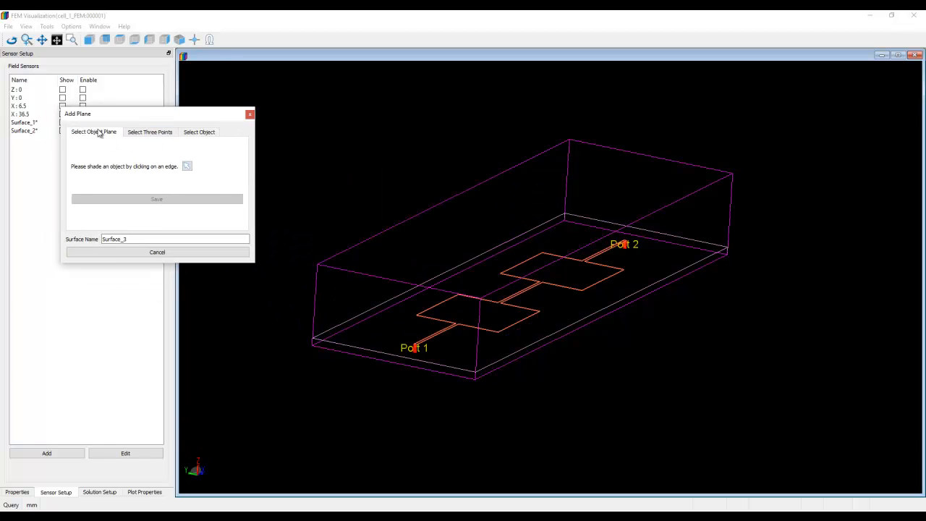
mouse_move(166, 164)
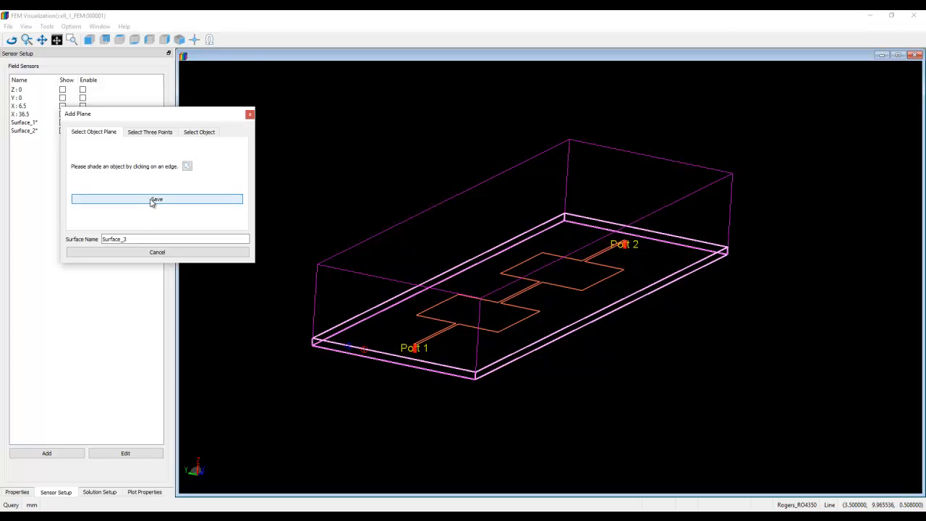
Save Surface_3 to the sensor list, then enable Surface_1 to bring up its Modify Surface settings
left_click(156, 199)
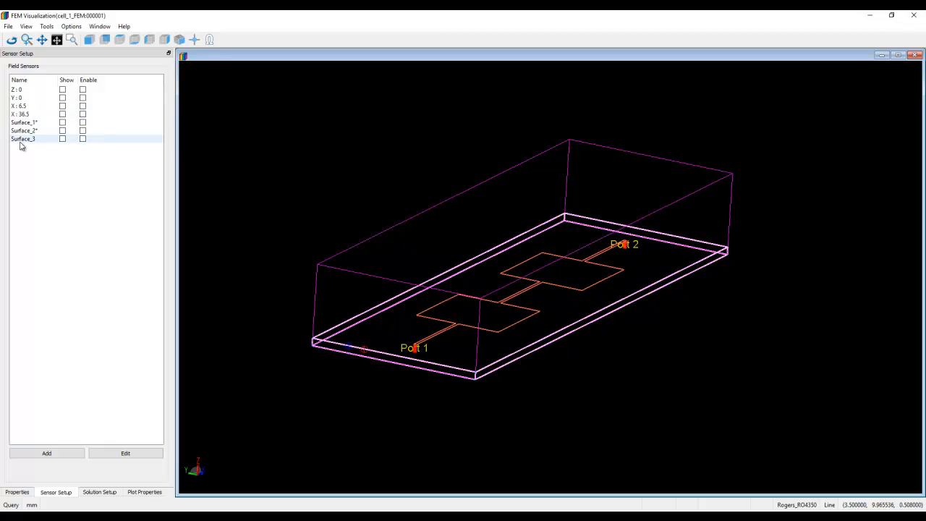
left_click(29, 138)
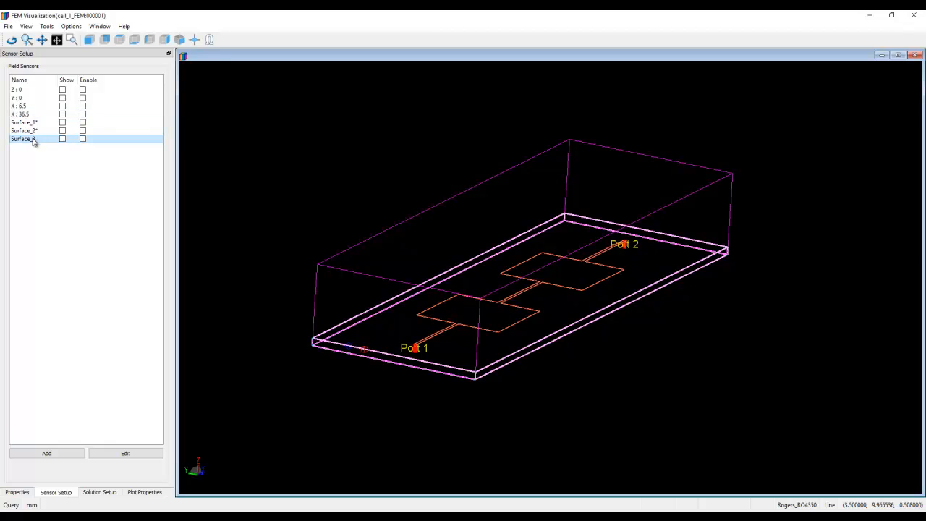
left_click(82, 139)
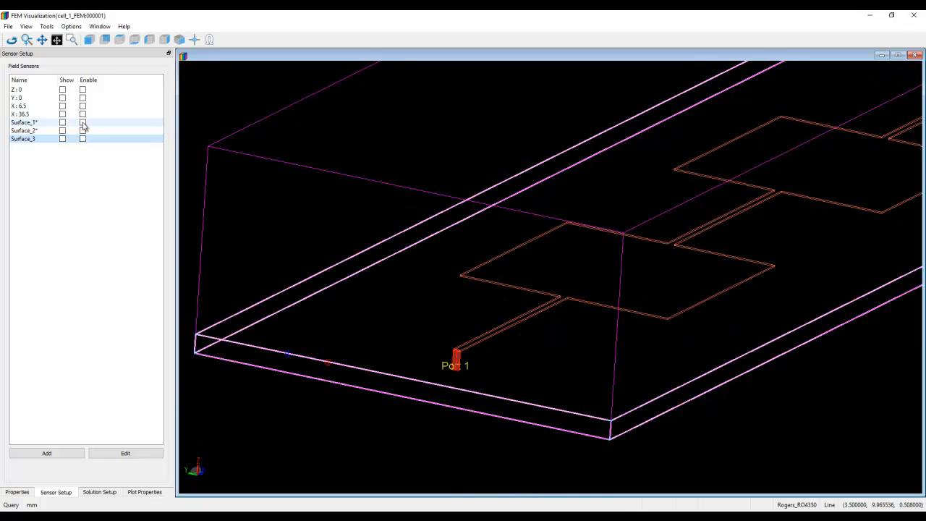
left_click(83, 122)
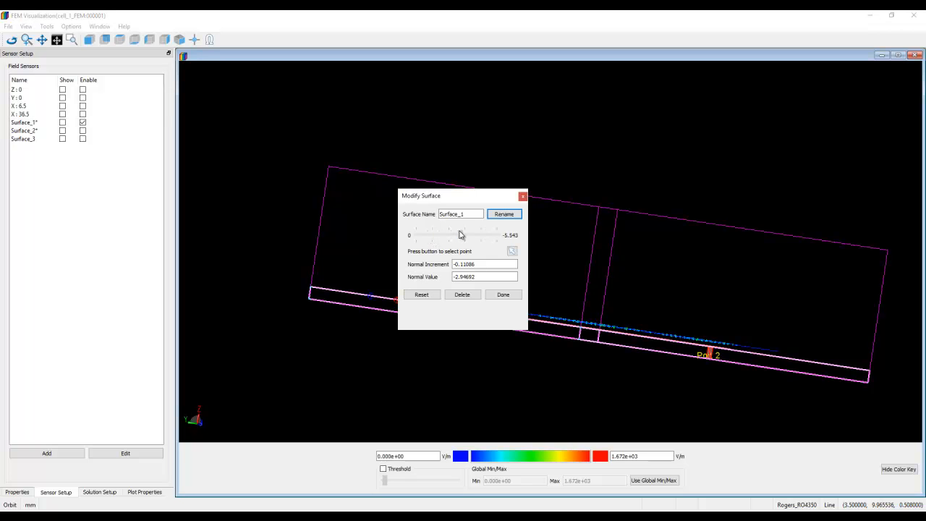
Shift Surface_1 along its normal to -1.28402 and show its E-field as contours with shading off
left_click_drag(448, 234, 462, 235)
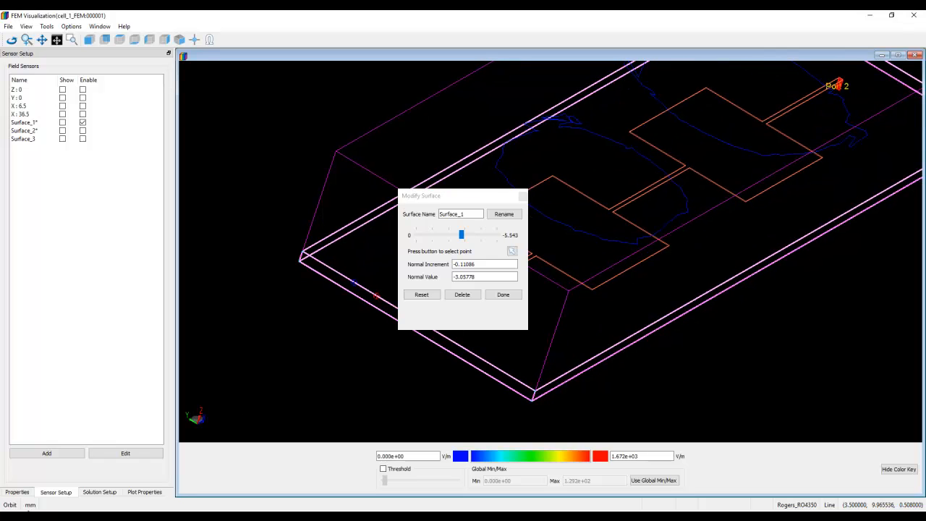
left_click(144, 492)
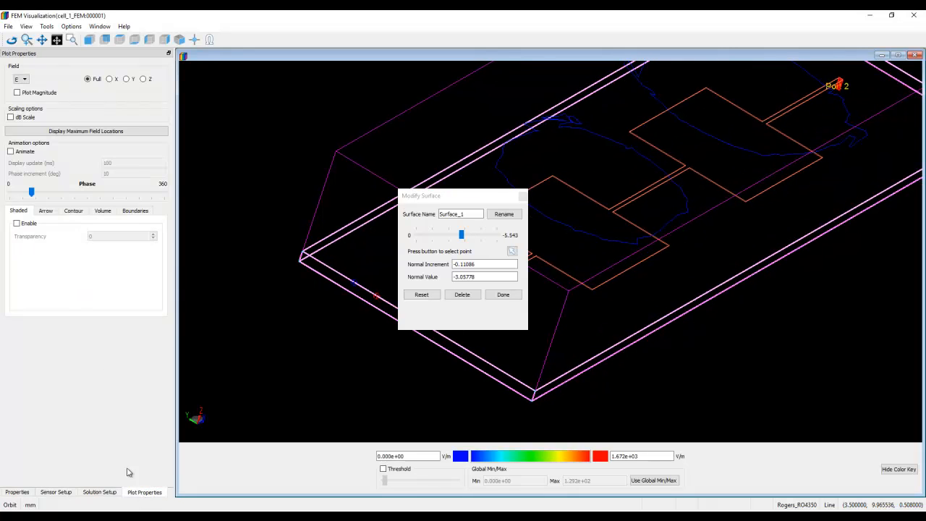
left_click(16, 223)
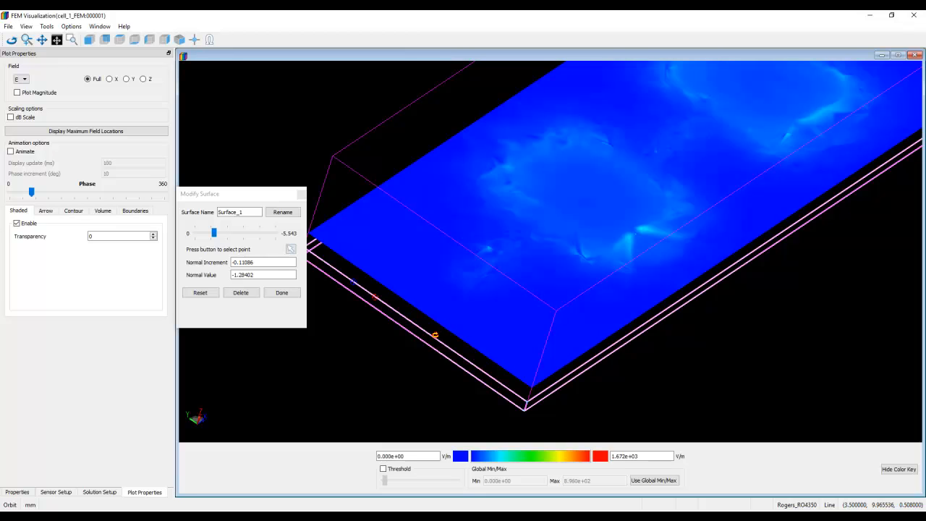
mouse_move(437, 277)
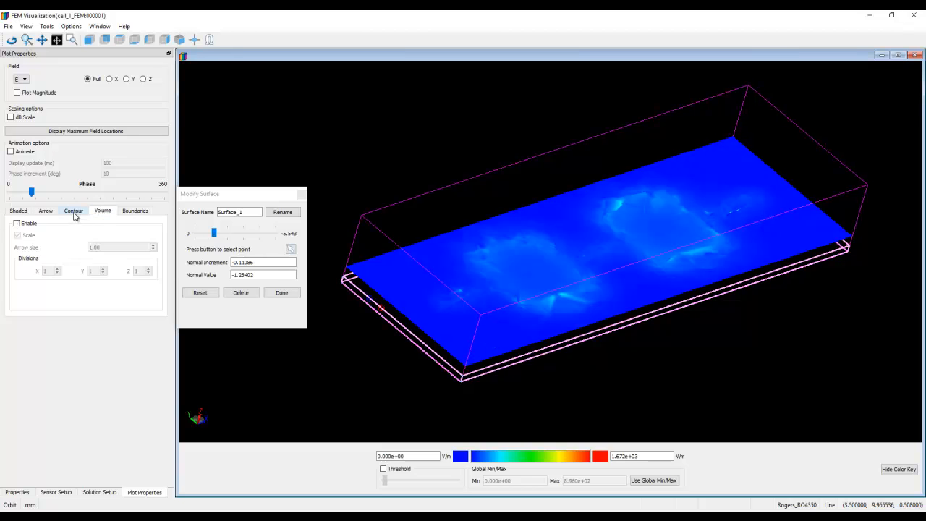
left_click(73, 210)
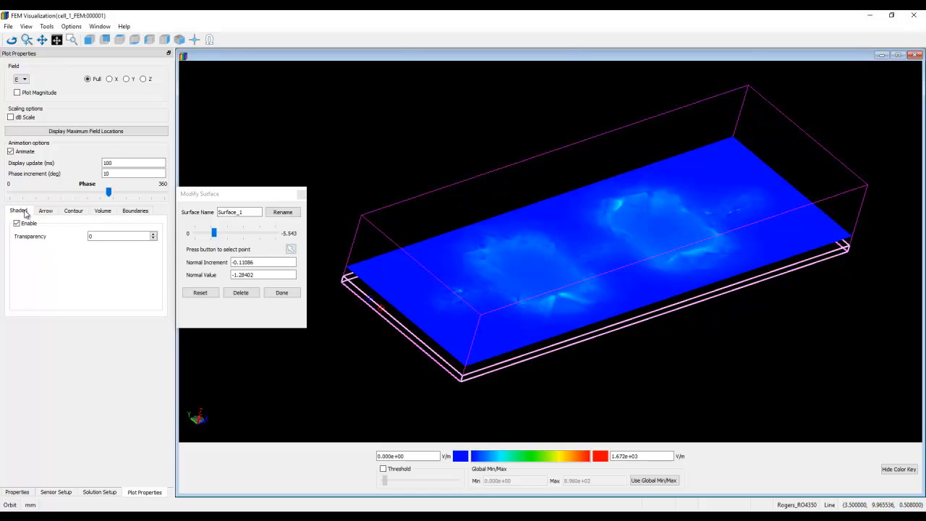
left_click(17, 223)
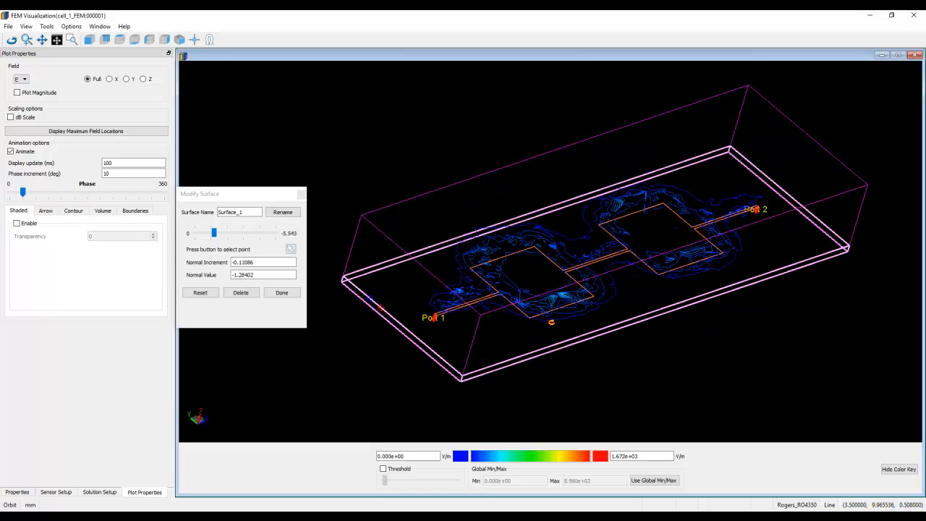